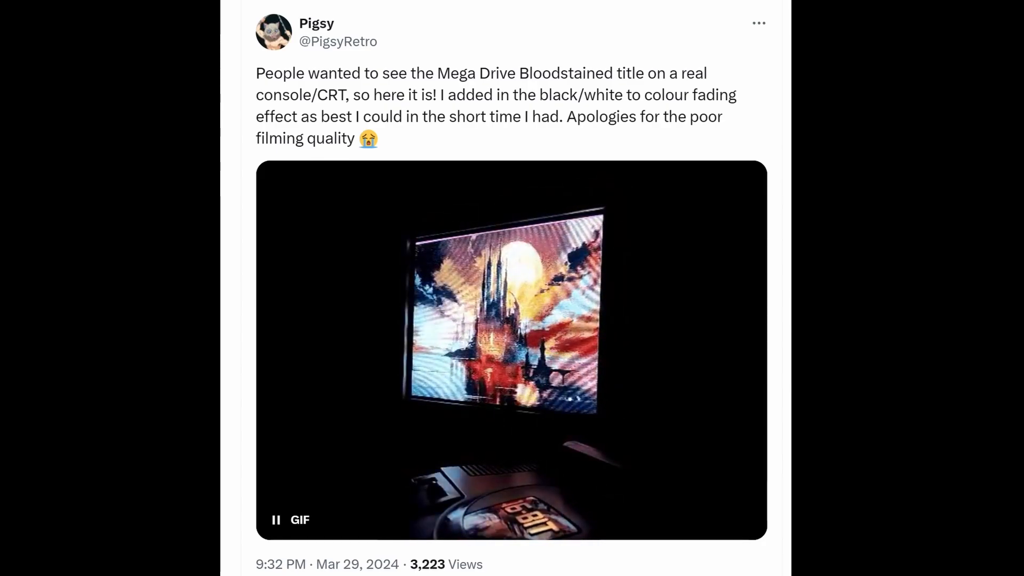
# Step: Resize the Sonic Adventure artwork to 320×240 pixels using nearest-neighbor sampling
pyautogui.scroll(-3)
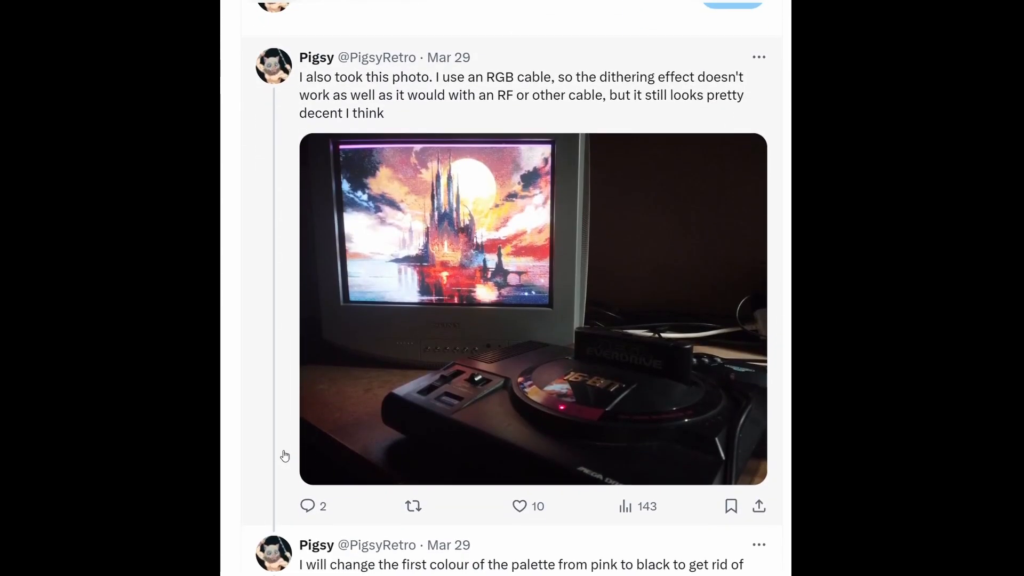
pyautogui.scroll(-3)
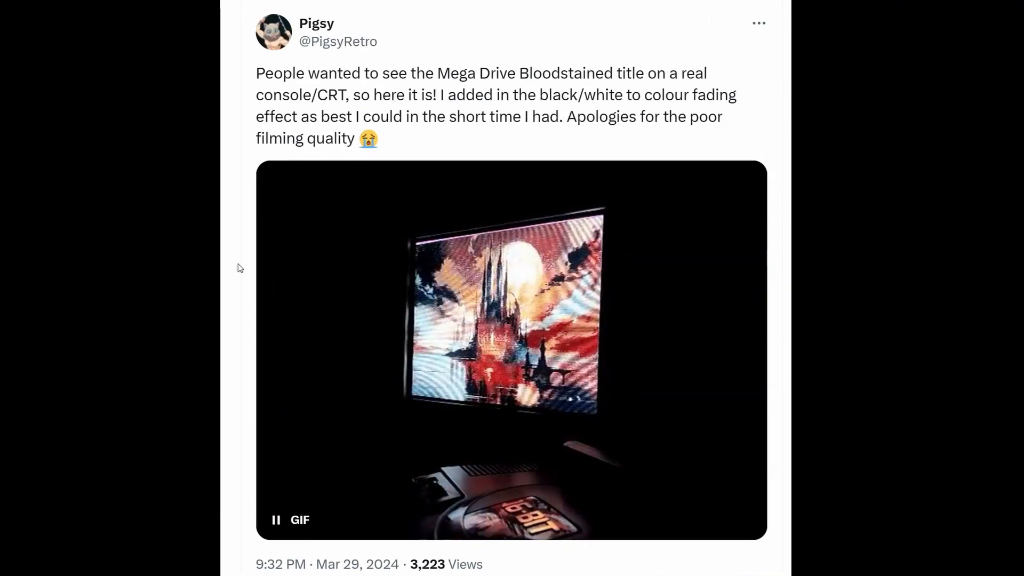
pyautogui.scroll(-3)
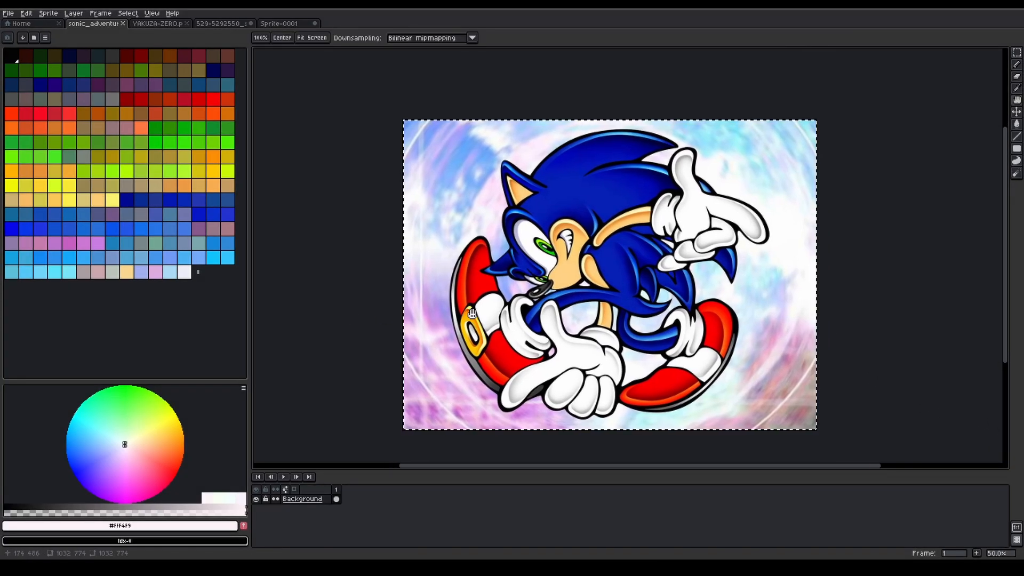
pyautogui.click(47, 12)
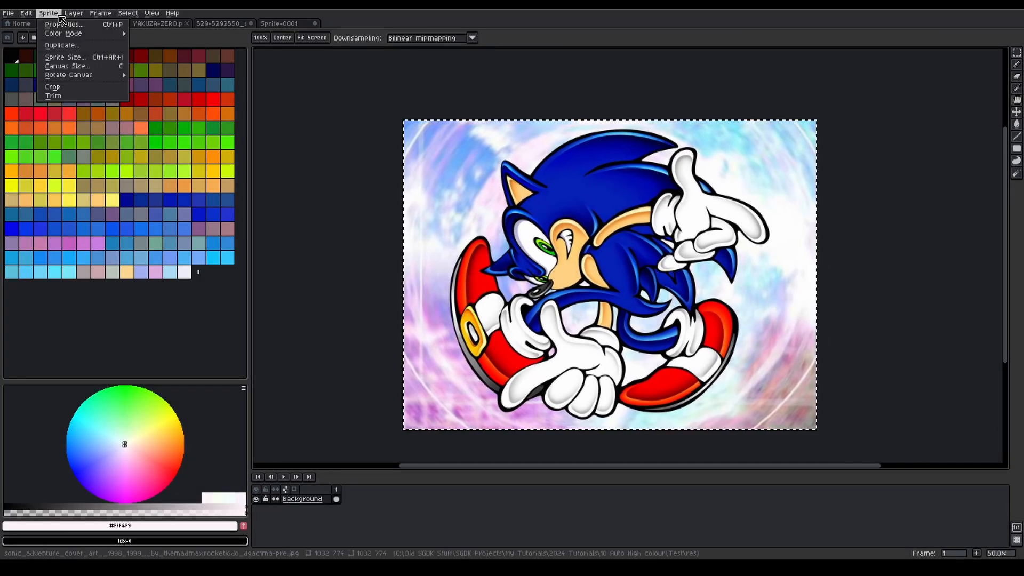
pyautogui.click(65, 57)
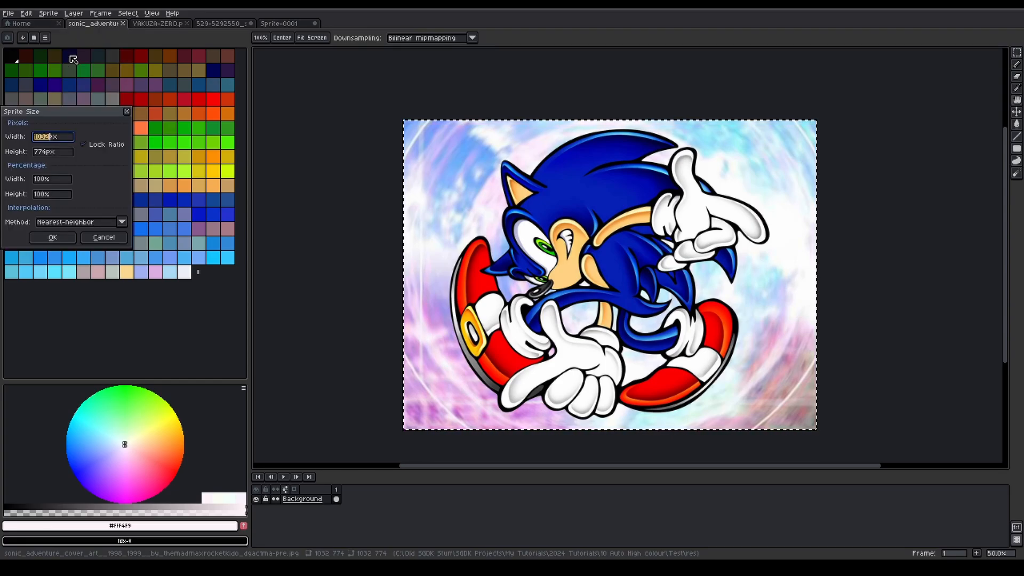
pyautogui.click(84, 143)
pyautogui.write('320')
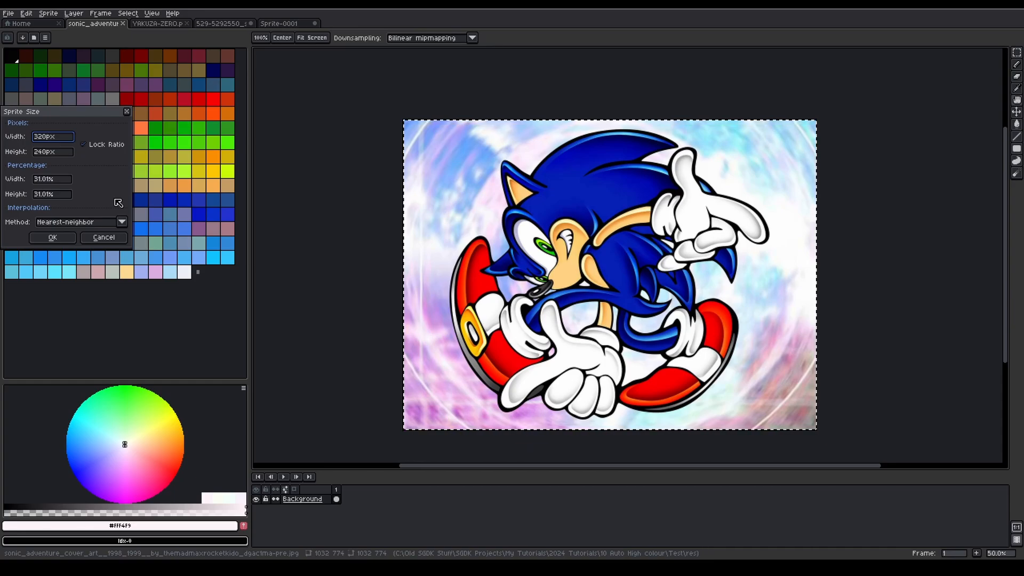
pyautogui.click(53, 237)
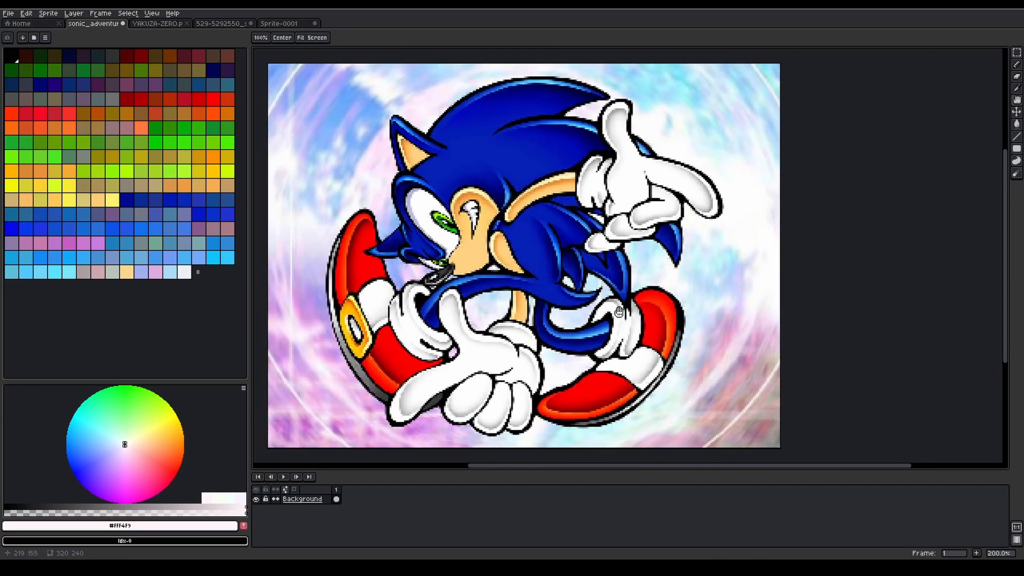
pyautogui.moveTo(468, 184)
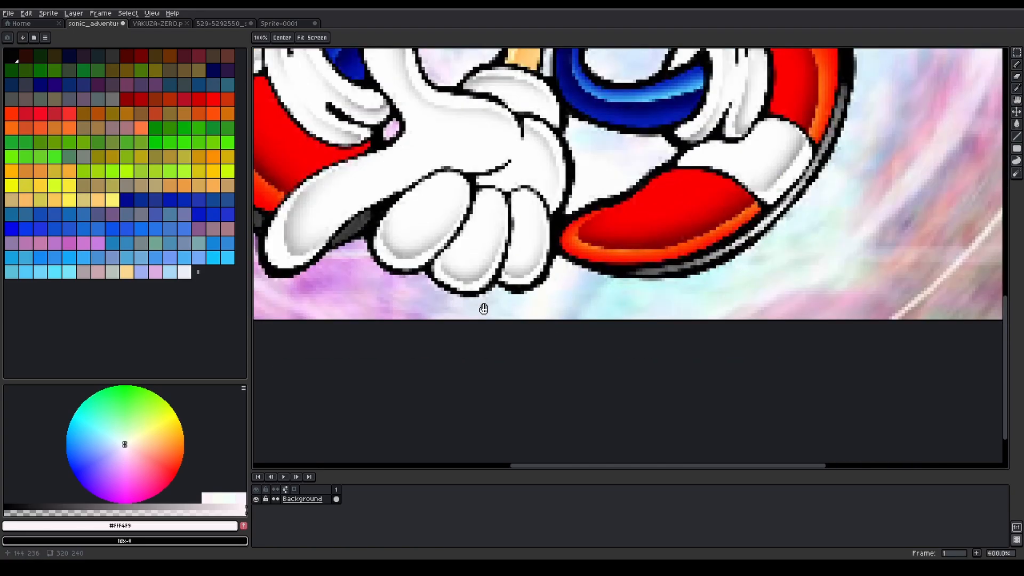
# Step: Leave the canvas at 320×240, recentre the artwork, and save the resized image
pyautogui.click(48, 13)
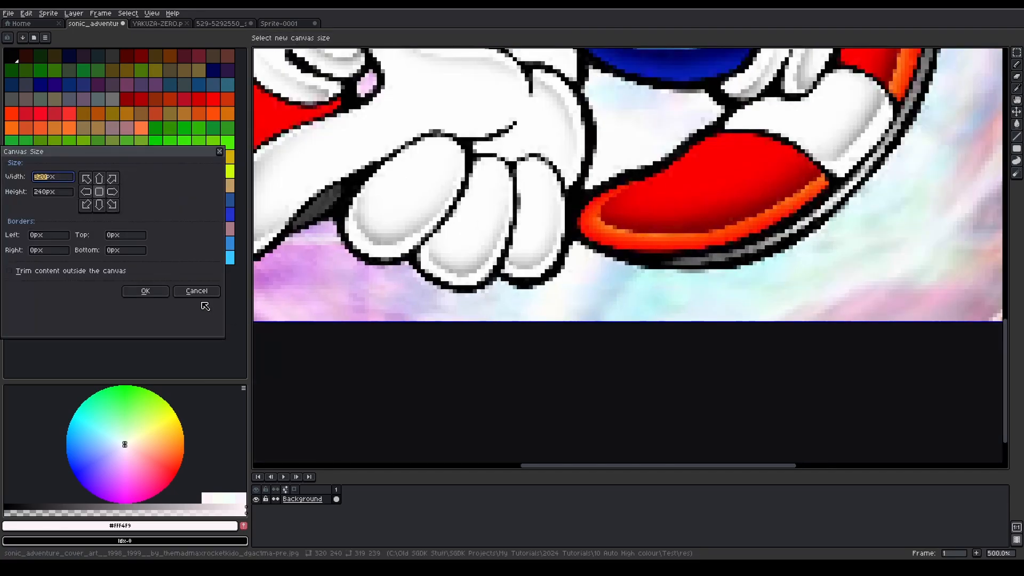
pyautogui.click(52, 191)
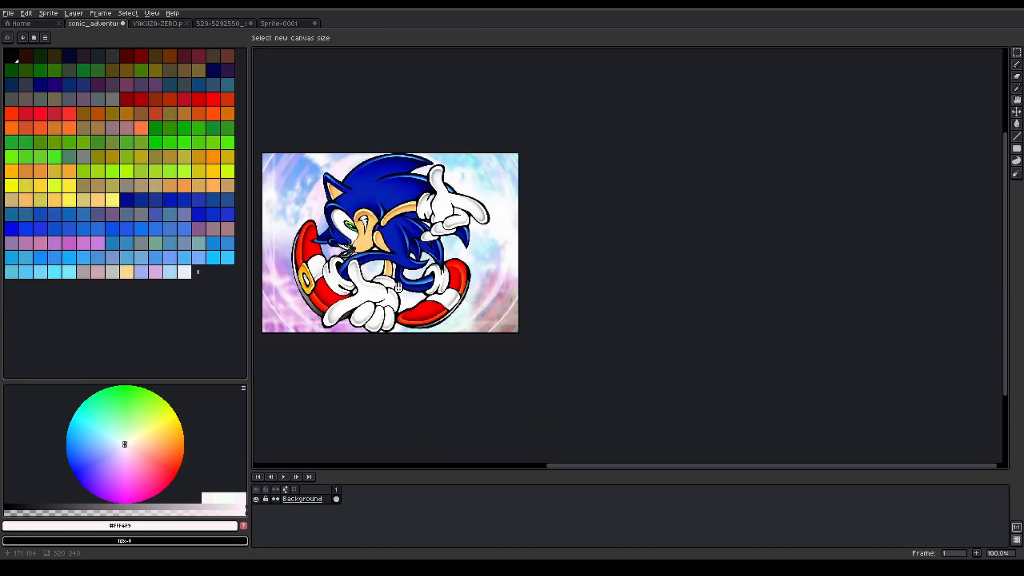
pyautogui.moveTo(392, 288); pyautogui.dragTo(516, 281)
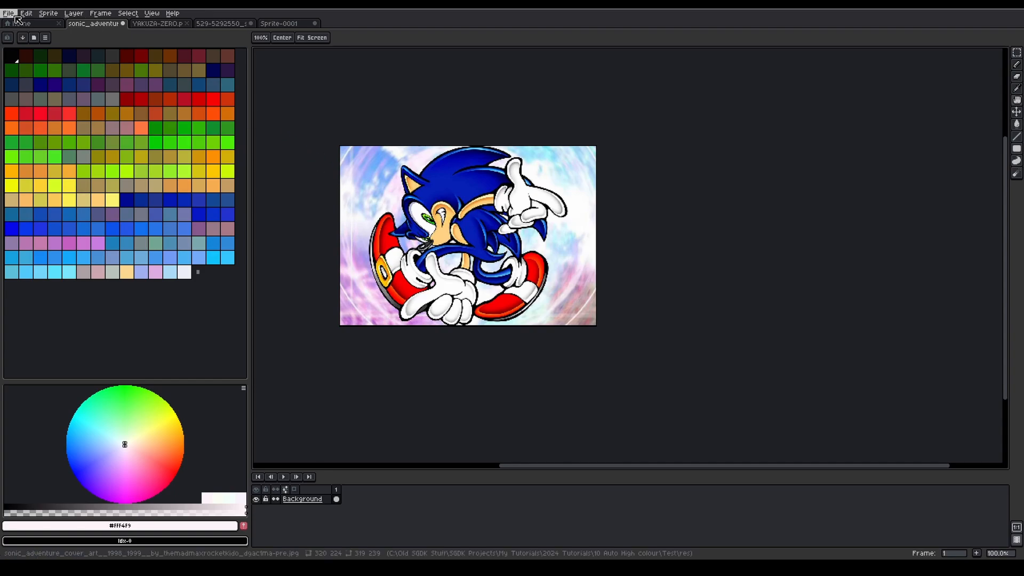
pyautogui.click(8, 13)
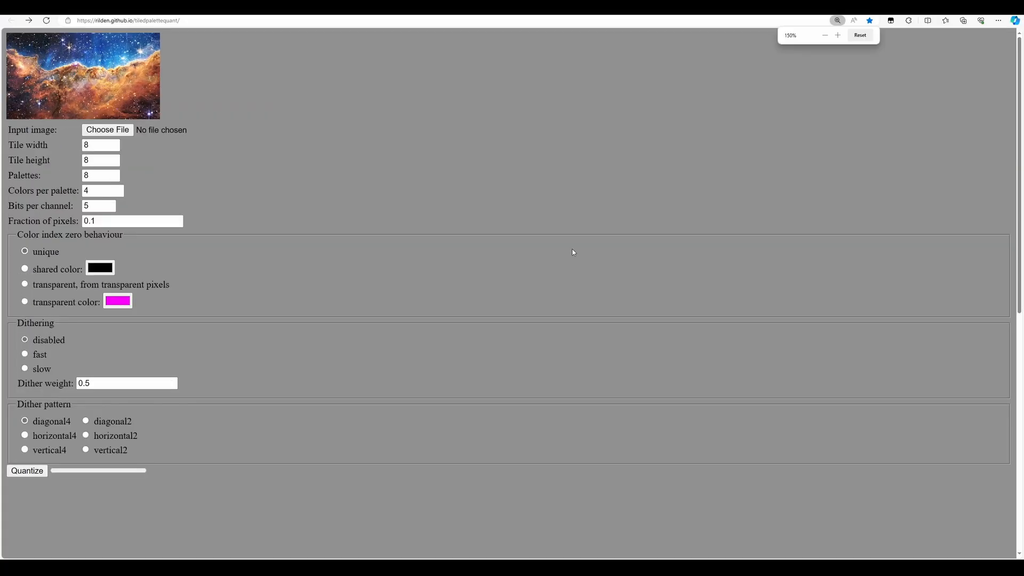
# Step: Enlarge the quantizer page and choose the resized Sonic PNG as the input image
pyautogui.click(837, 35)
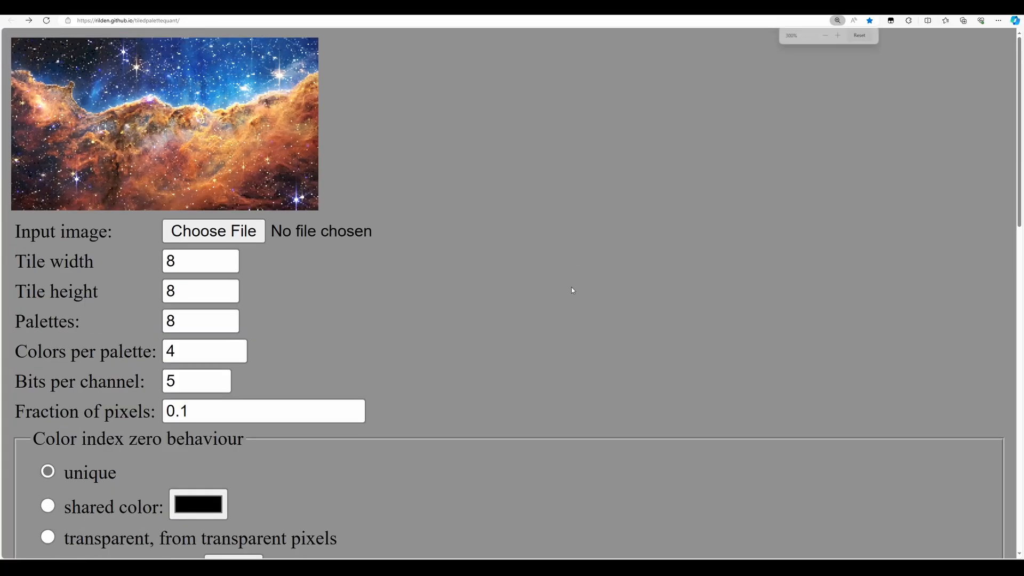
pyautogui.scroll(-3)
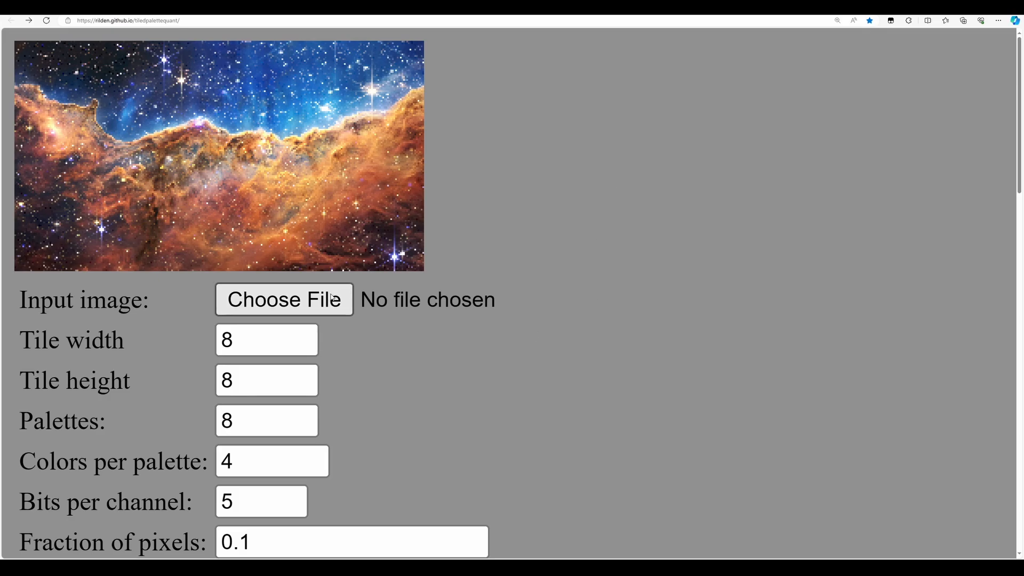
pyautogui.click(283, 299)
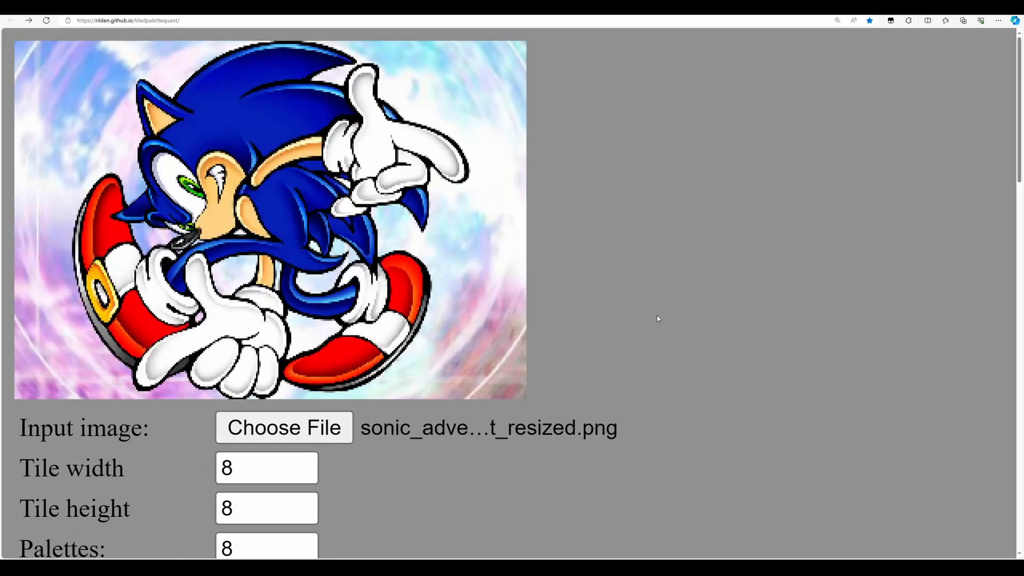
pyautogui.moveTo(637, 314)
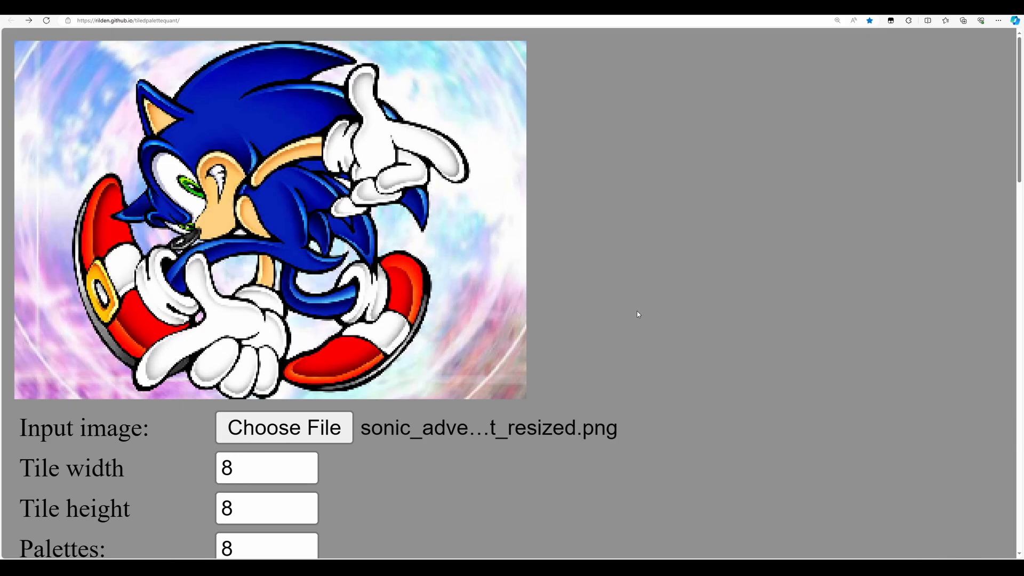
# Step: Set Palettes to 4, Colors per palette to 16, and Bits per channel to 3
pyautogui.scroll(-3)
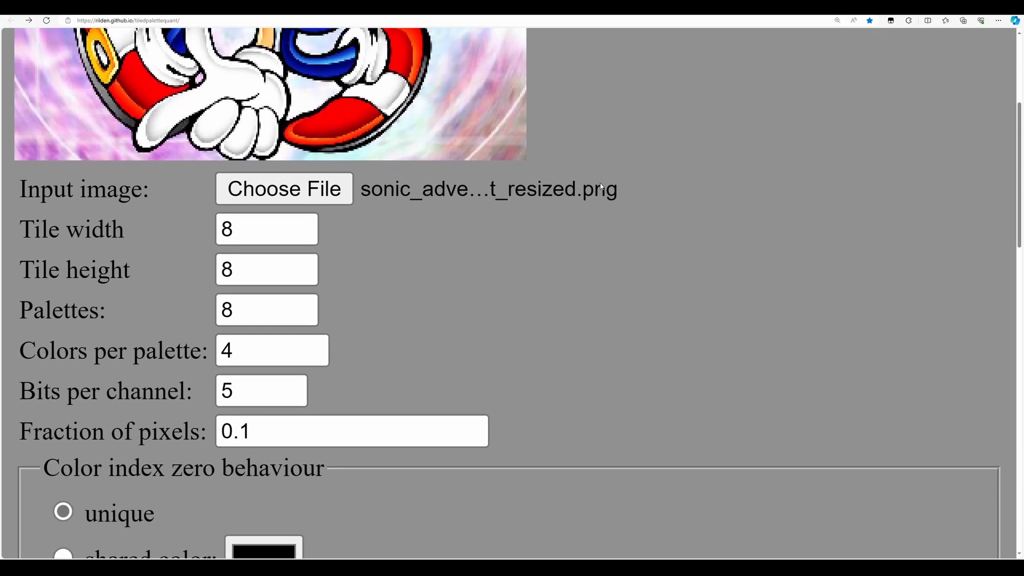
pyautogui.click(267, 268)
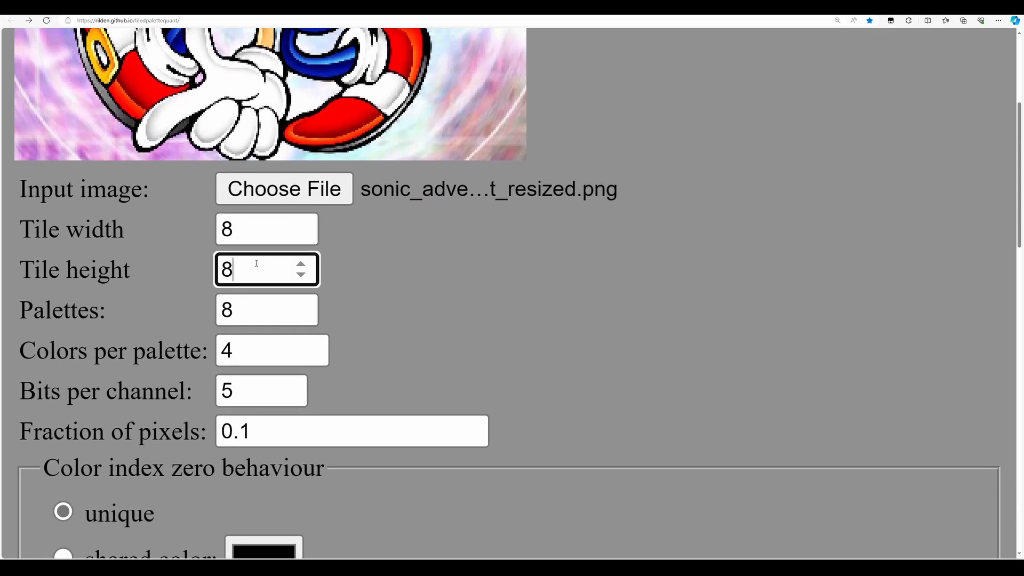
pyautogui.click(266, 309)
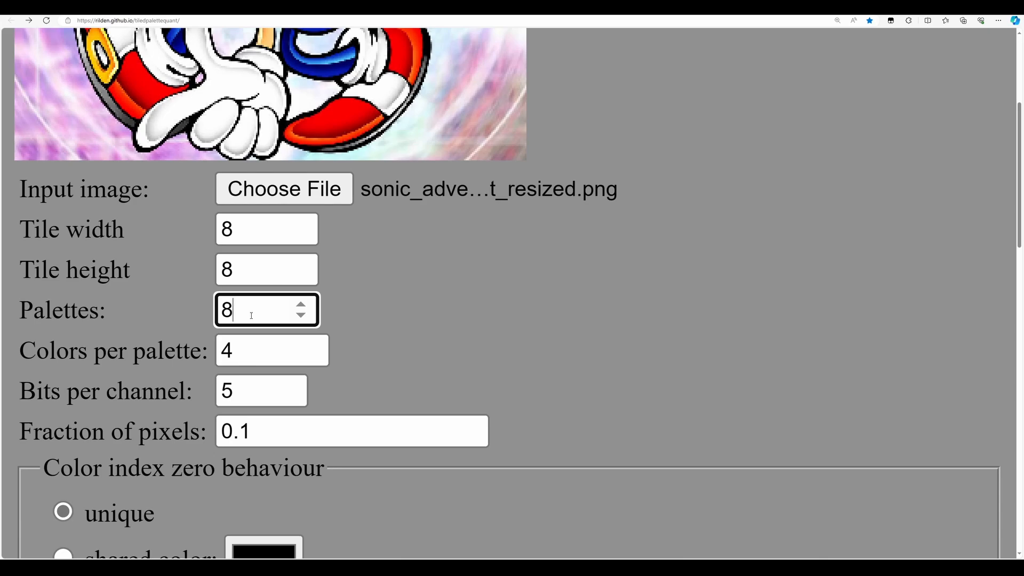
pyautogui.press('Backspace')
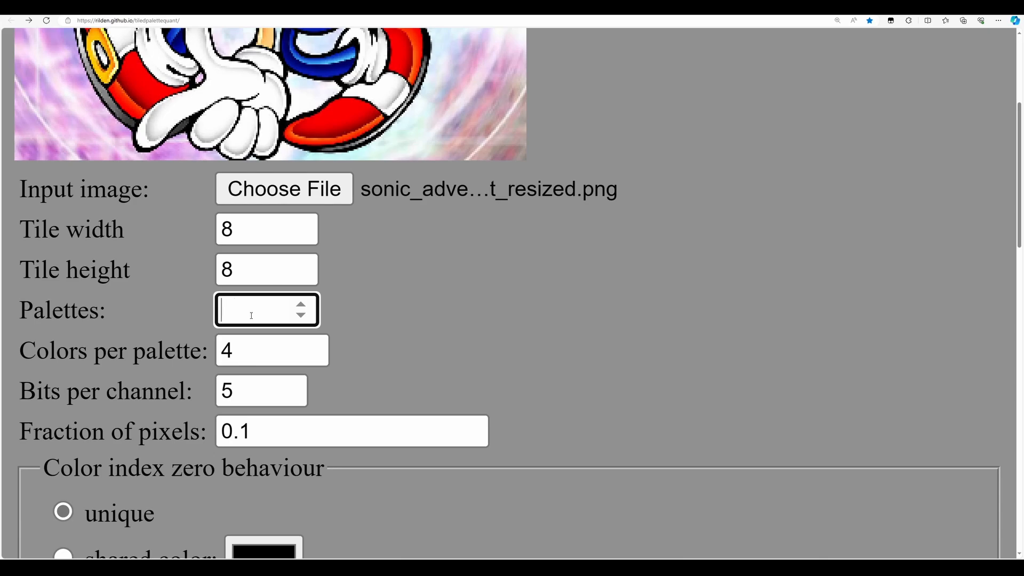
pyautogui.click(265, 310)
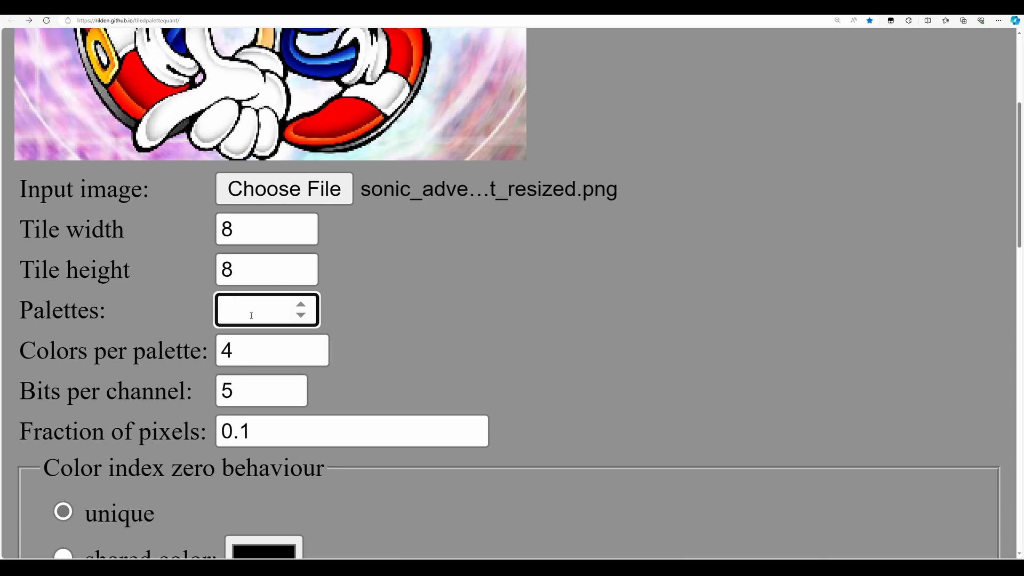
pyautogui.write('4')
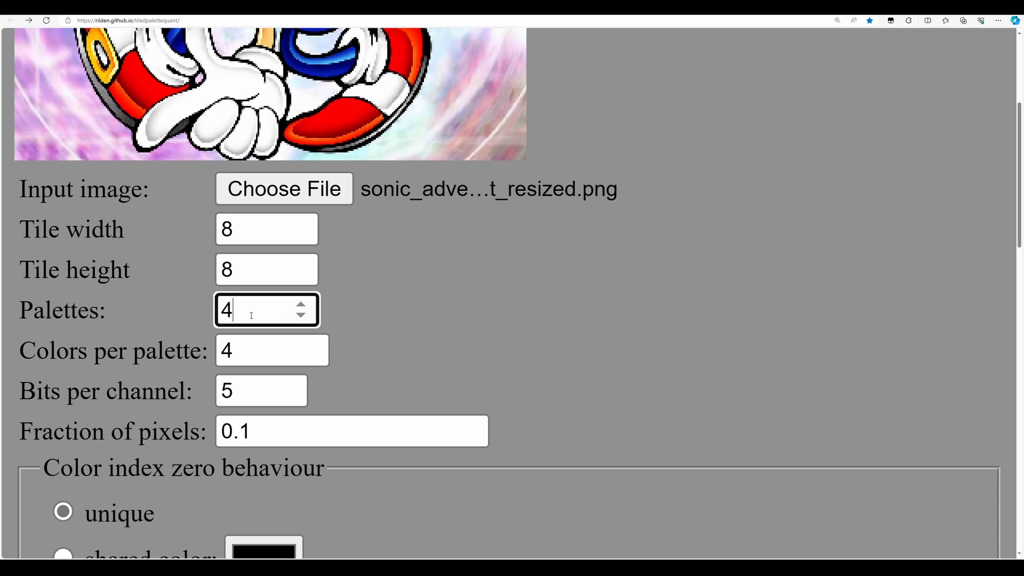
pyautogui.moveTo(349, 308)
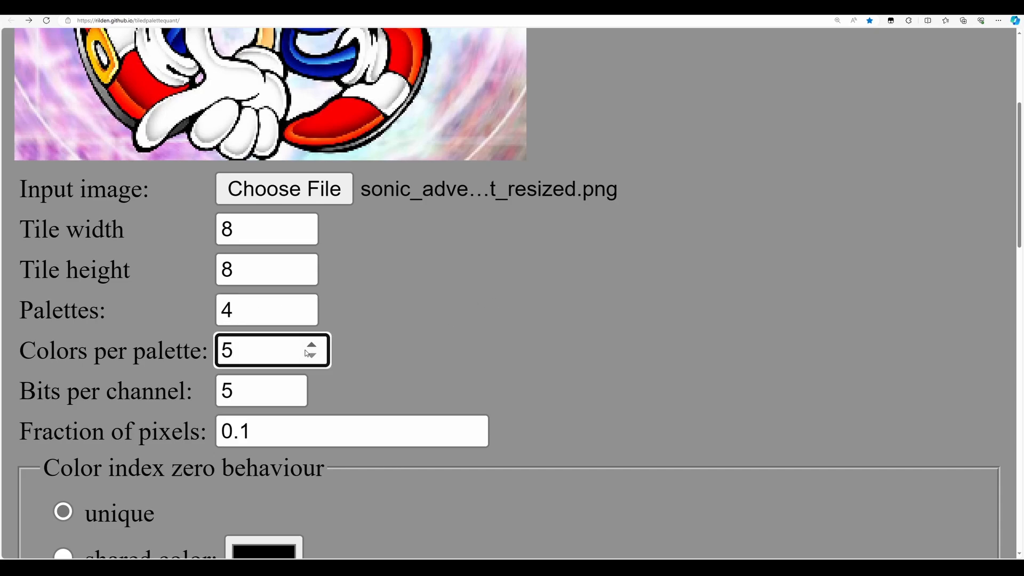
pyautogui.write('16')
pyautogui.click(262, 392)
pyautogui.write('4')
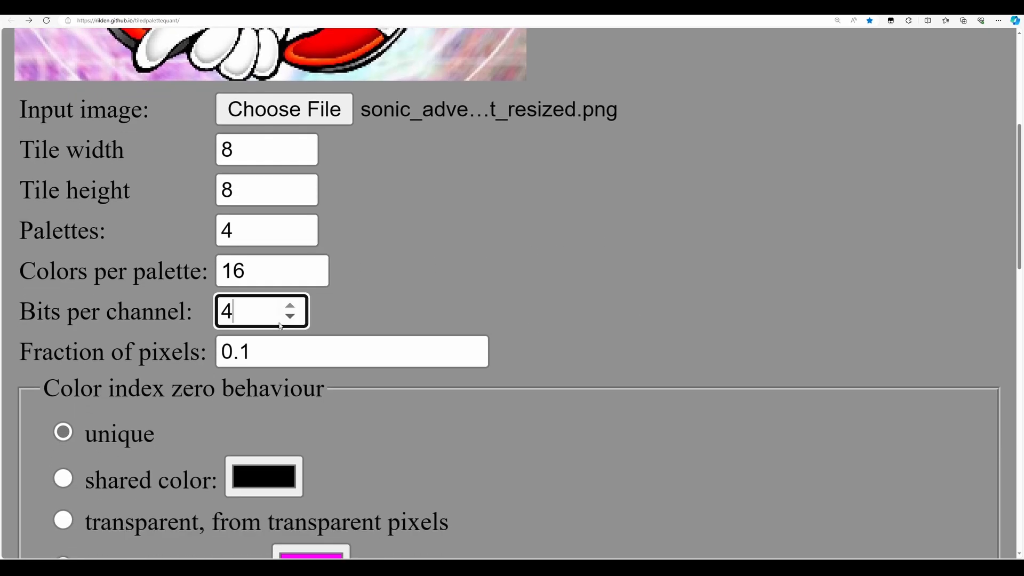
pyautogui.click(289, 319)
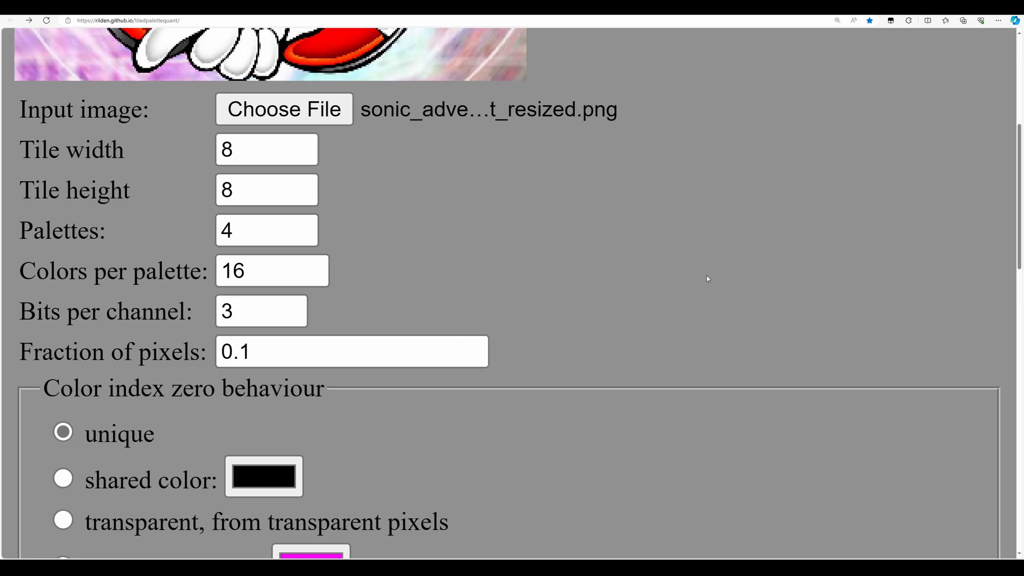
# Step: Try the colour index zero options, settling on a shared black colour
pyautogui.scroll(-3)
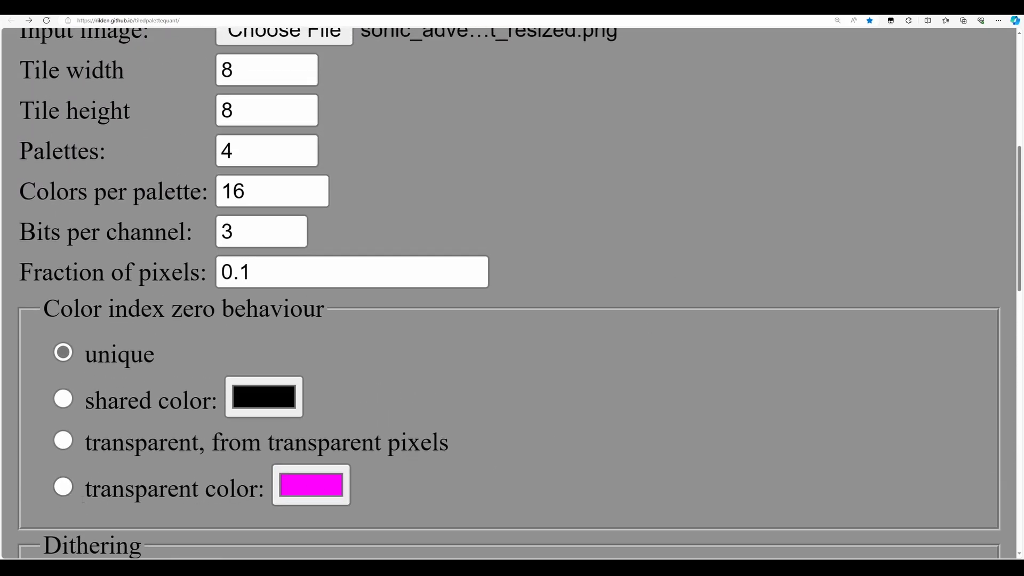
pyautogui.click(63, 486)
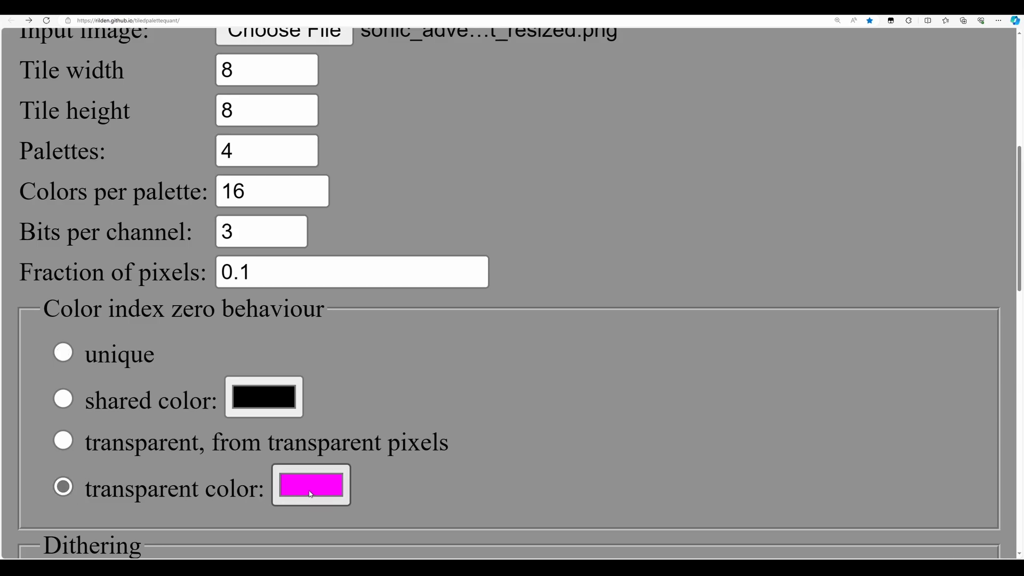
pyautogui.moveTo(320, 494)
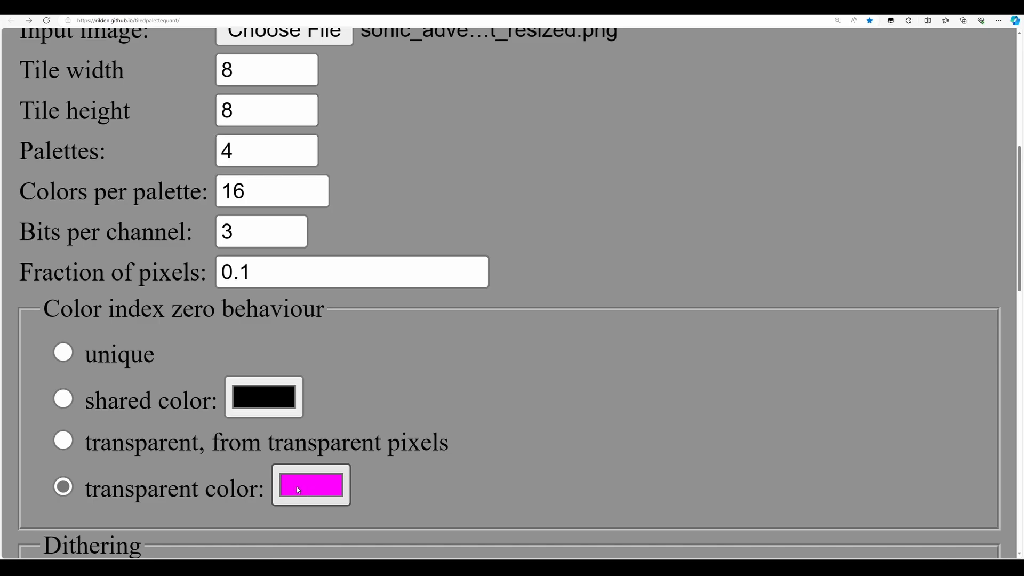
pyautogui.click(63, 399)
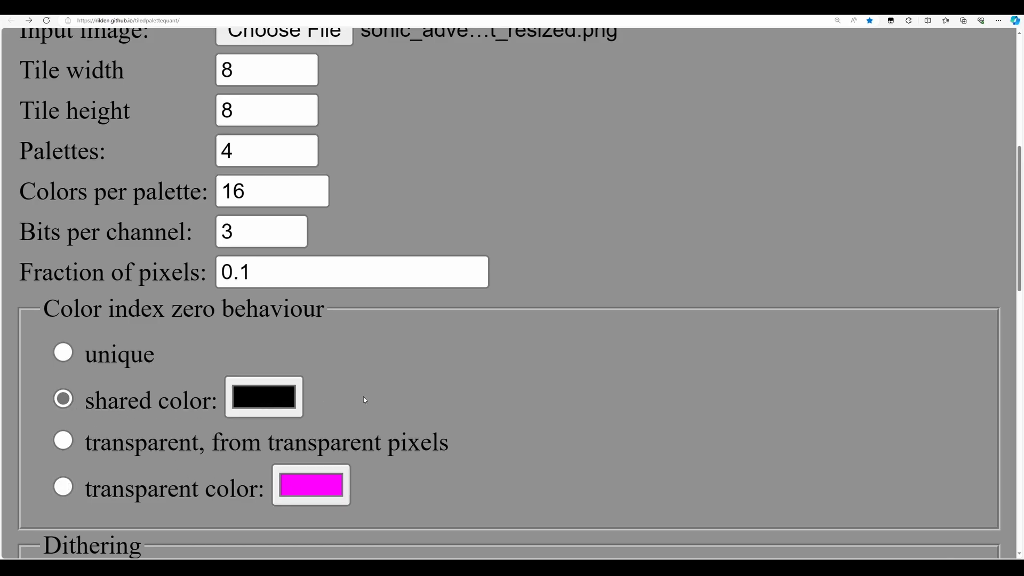
# Step: Switch Dithering to slow, keeping the diagonal4 pattern and 0.5 weight
pyautogui.scroll(-3)
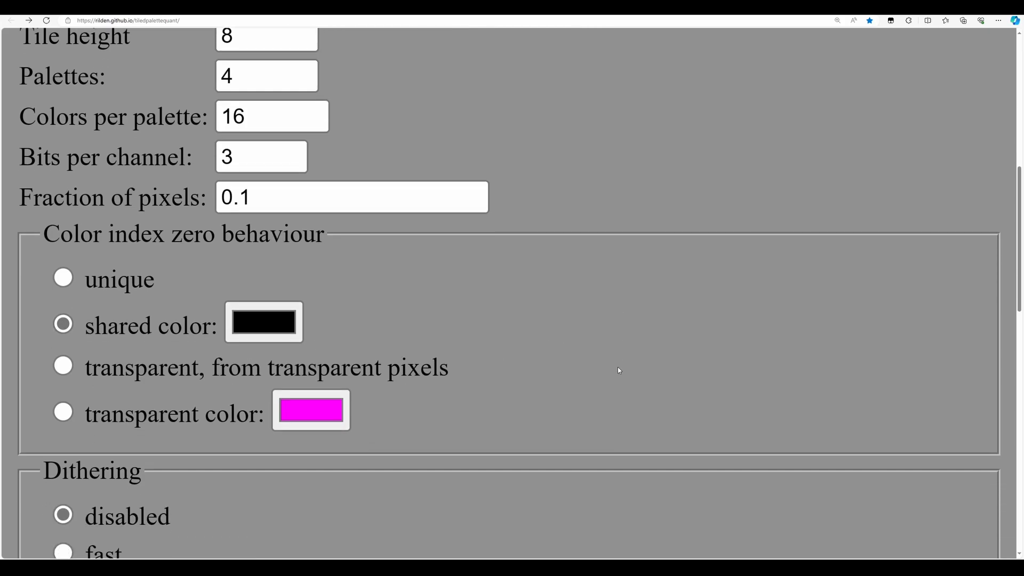
pyautogui.scroll(-3)
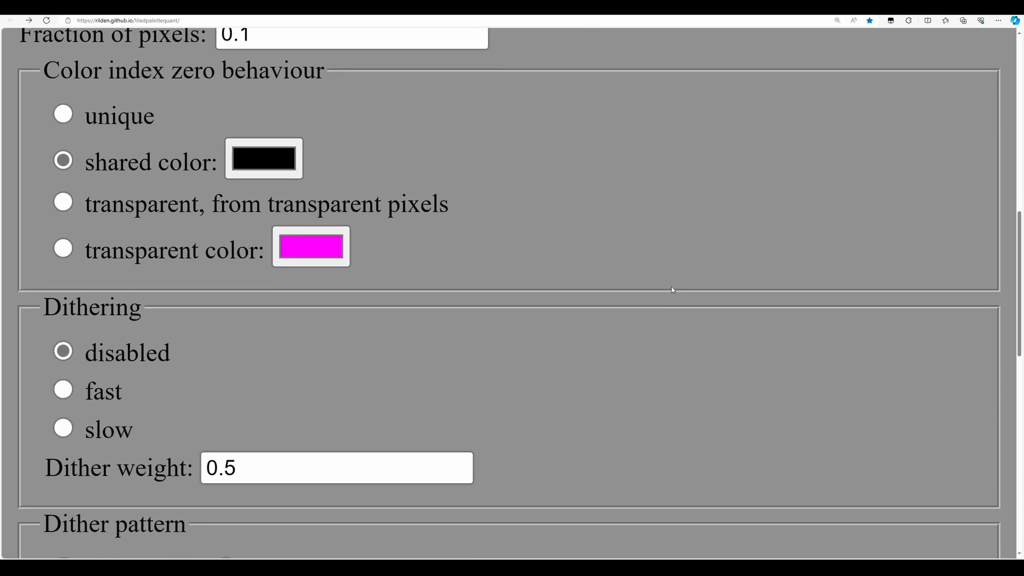
pyautogui.scroll(-3)
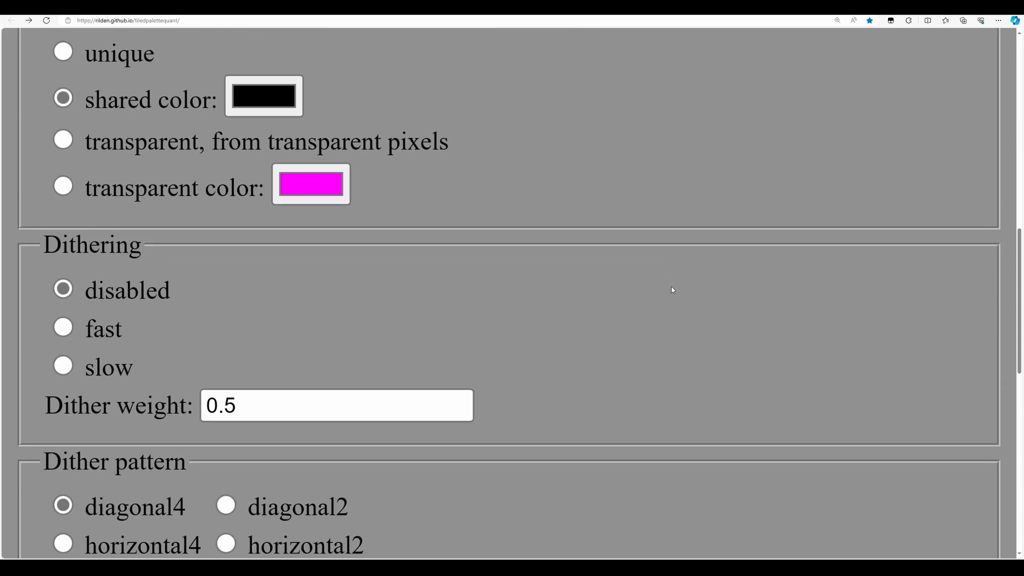
pyautogui.click(63, 311)
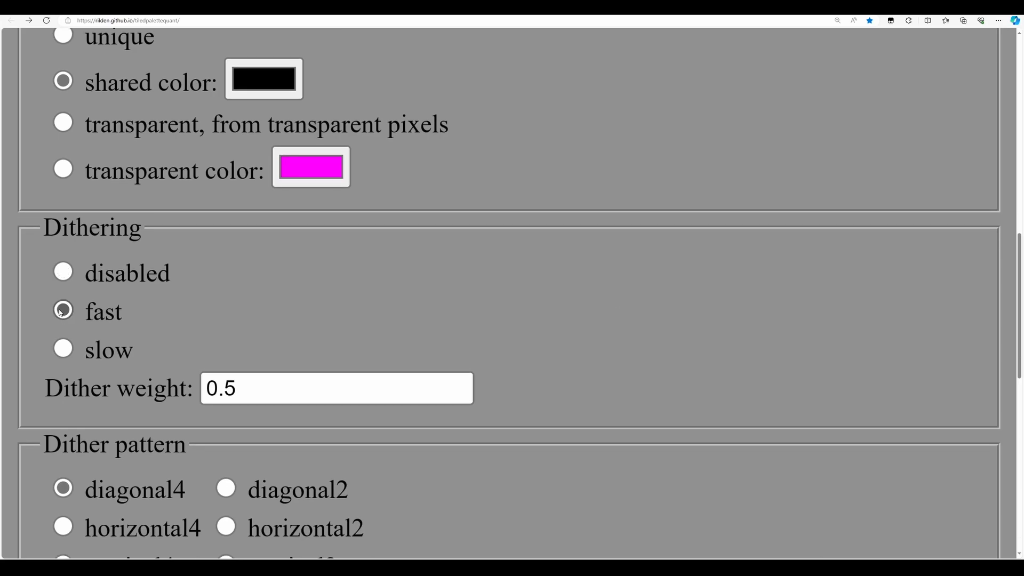
pyautogui.click(63, 349)
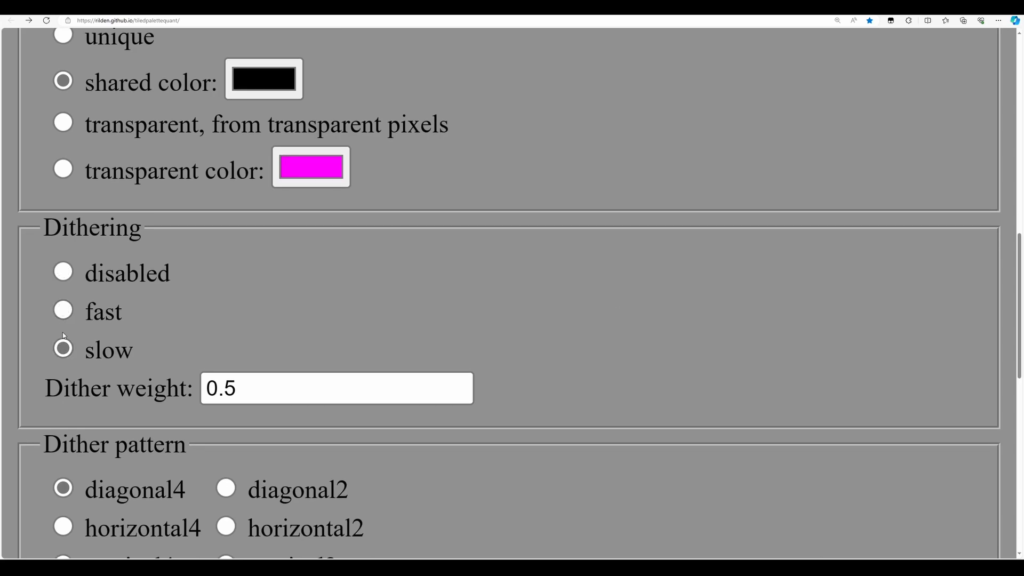
pyautogui.click(63, 311)
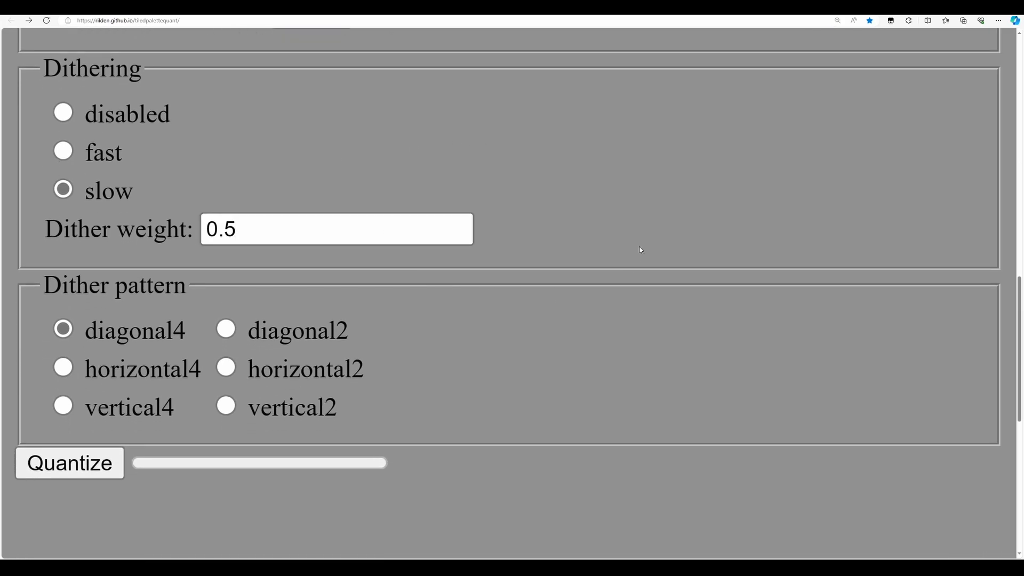
pyautogui.scroll(-3)
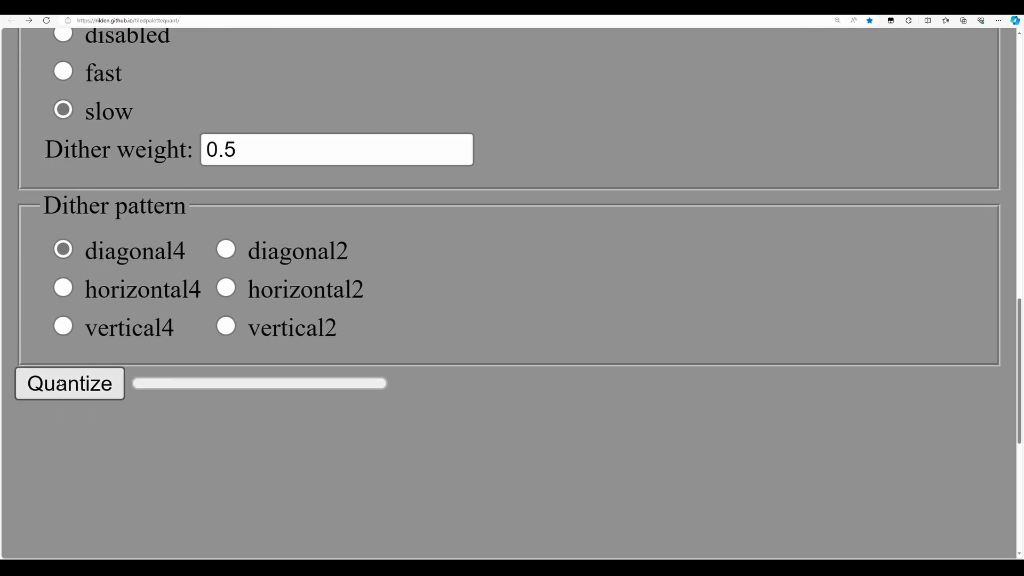
# Step: Quantize the Sonic image into four 16-colour palettes and download the dithered result
pyautogui.click(69, 383)
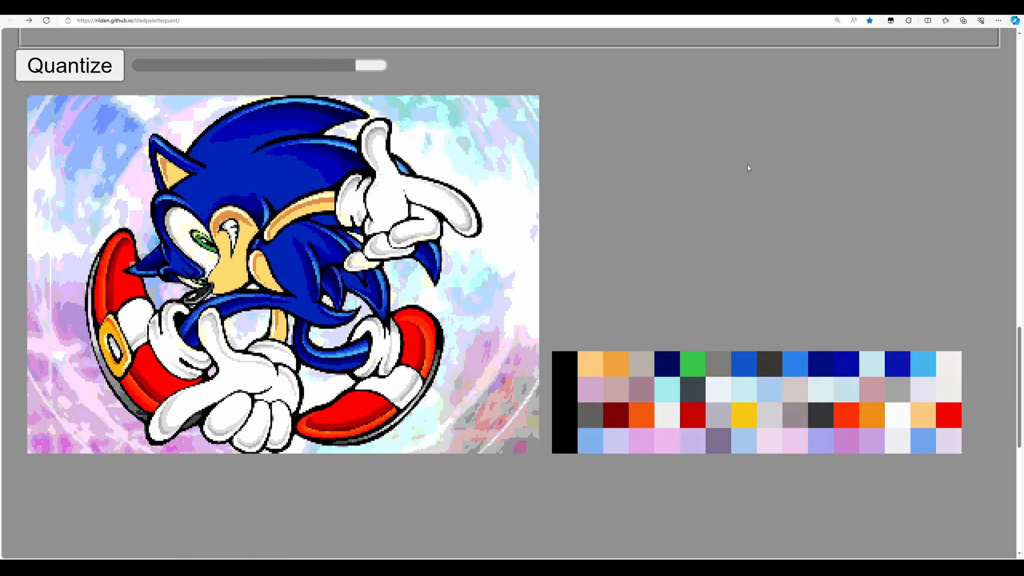
pyautogui.click(69, 65)
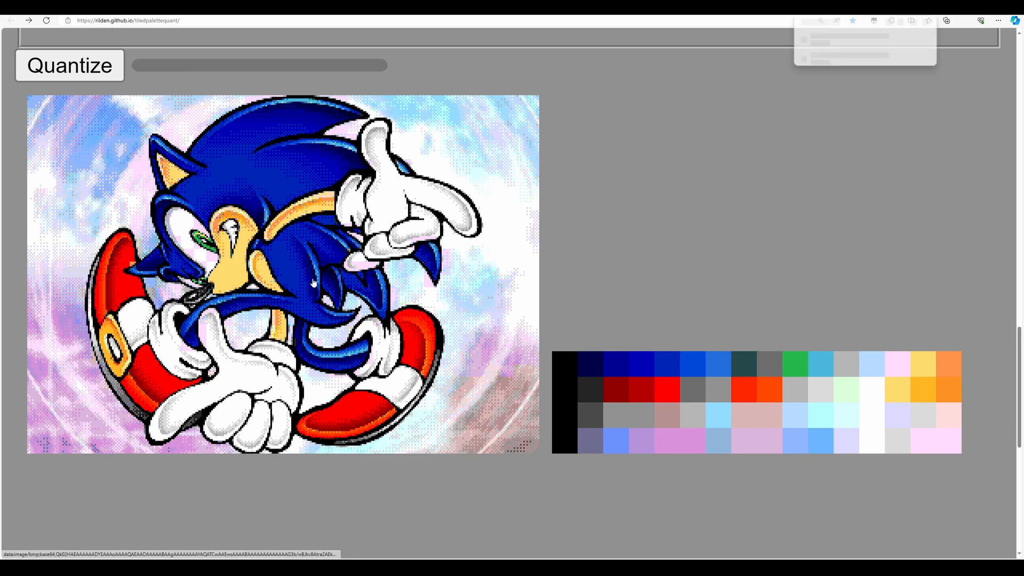
# Step: Open the quantized BMP in Aseprite, confirm Indexed colour mode, and pan across the pixels
pyautogui.click(963, 20)
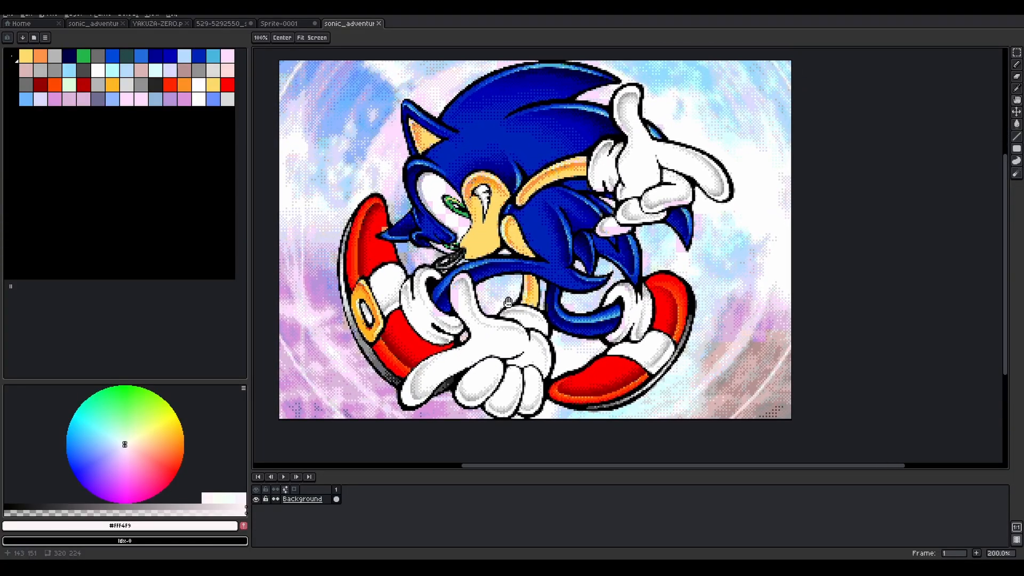
pyautogui.click(47, 12)
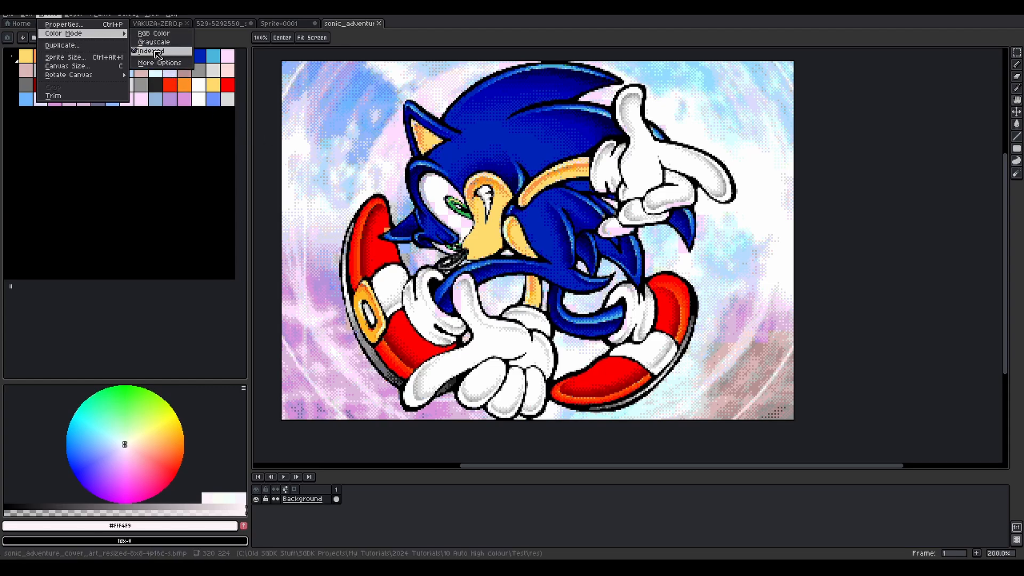
pyautogui.click(149, 51)
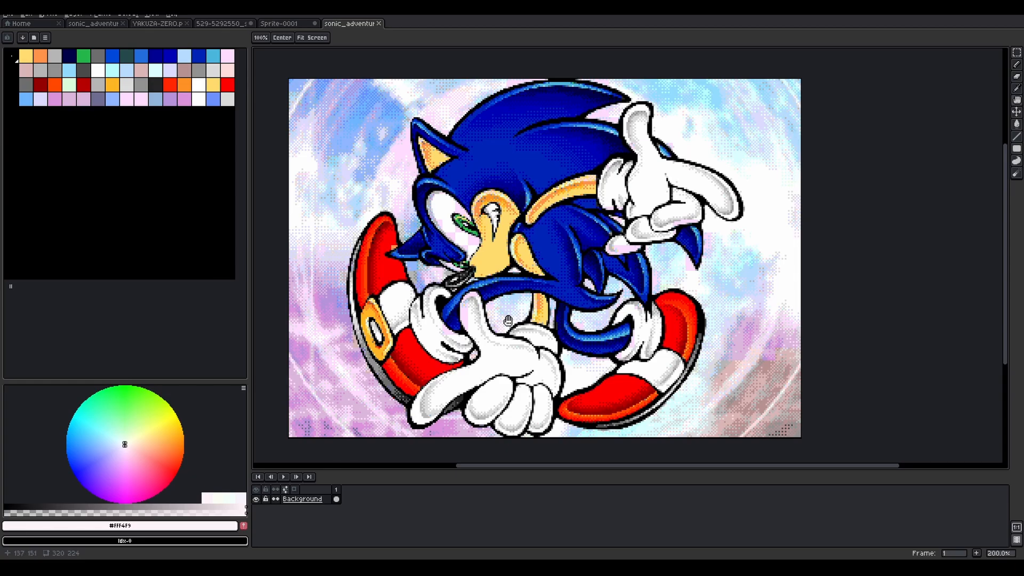
pyautogui.moveTo(574, 318)
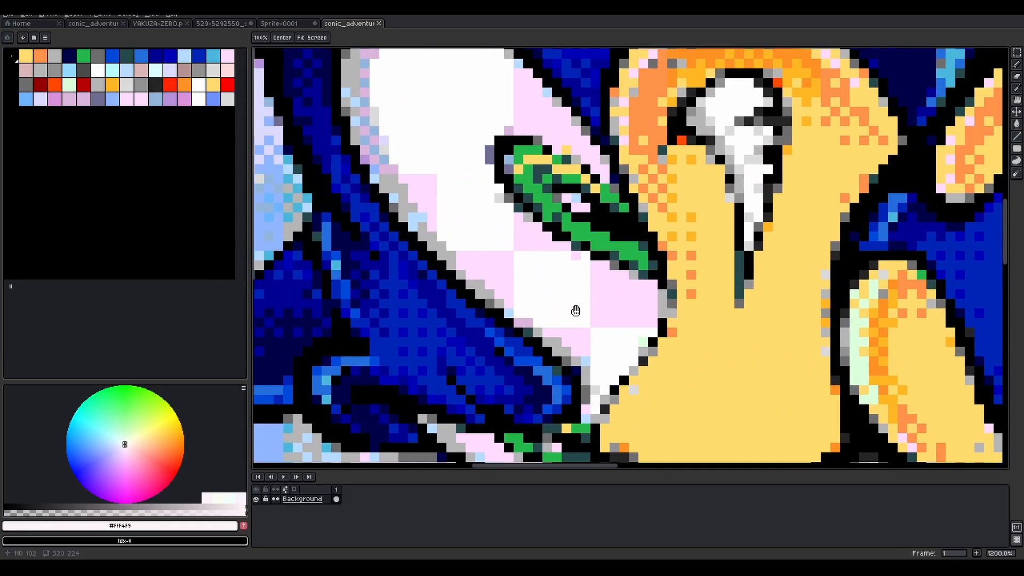
pyautogui.moveTo(583, 328)
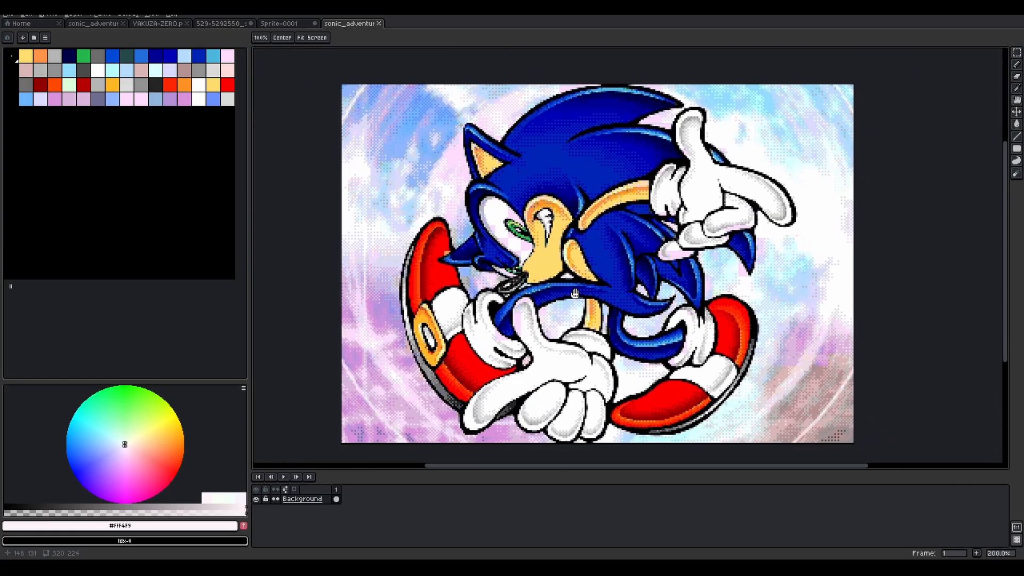
pyautogui.moveTo(575, 293); pyautogui.dragTo(430, 255)
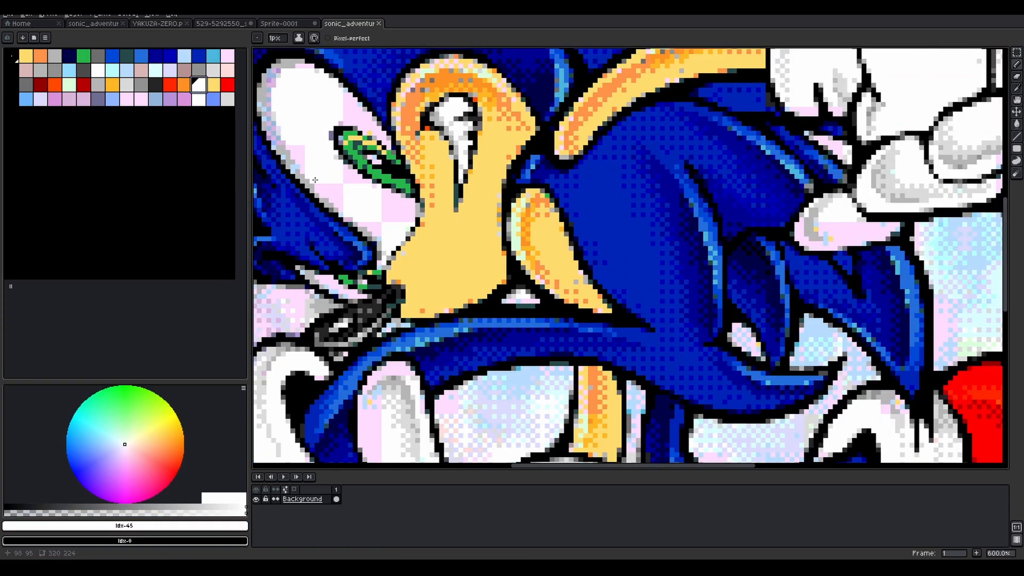
# Step: Inspect palette colours, apply an 8-pixel grid, and sample the white of Sonic's eye
pyautogui.click(111, 56)
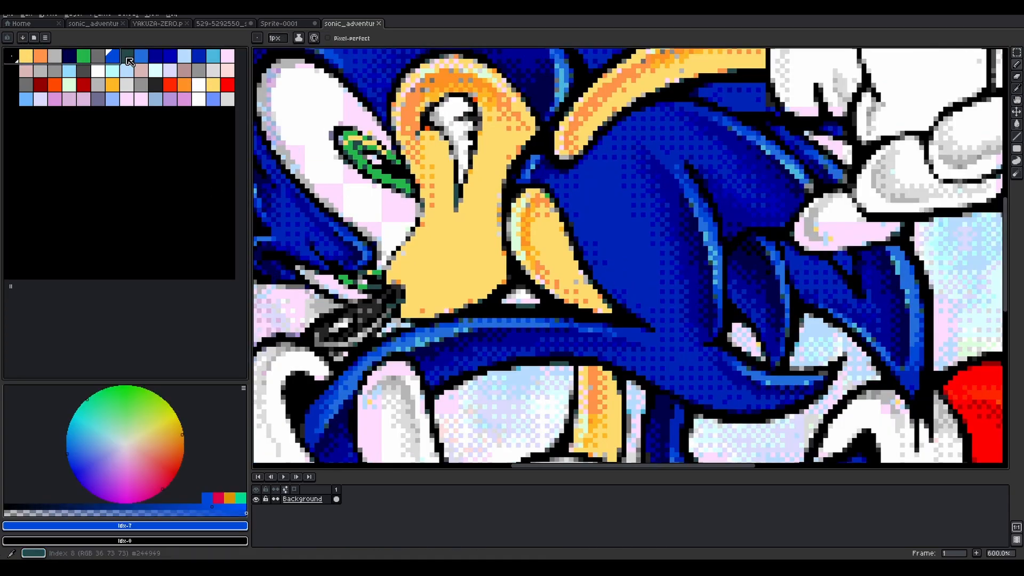
pyautogui.click(99, 78)
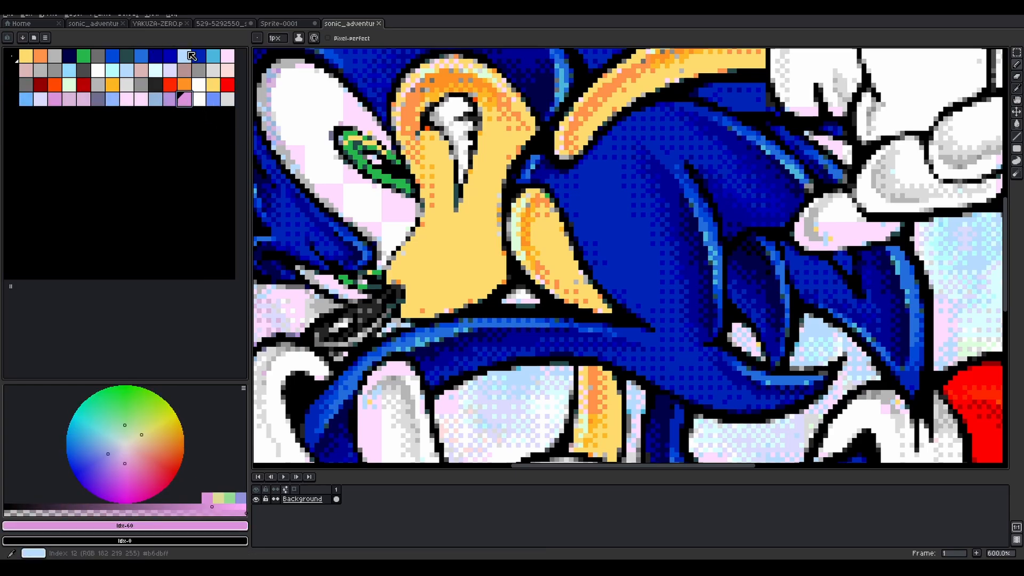
pyautogui.click(152, 11)
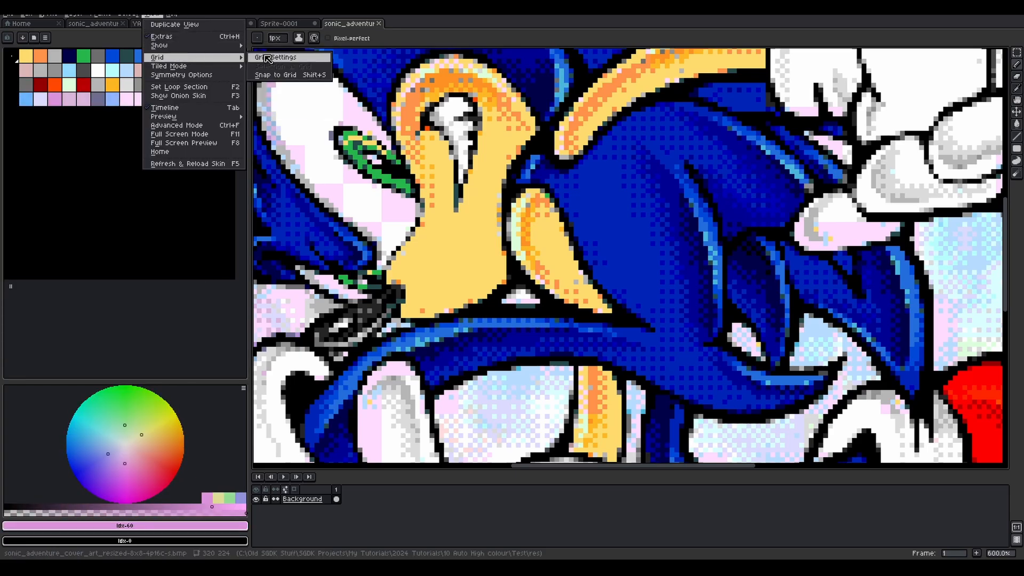
pyautogui.click(274, 58)
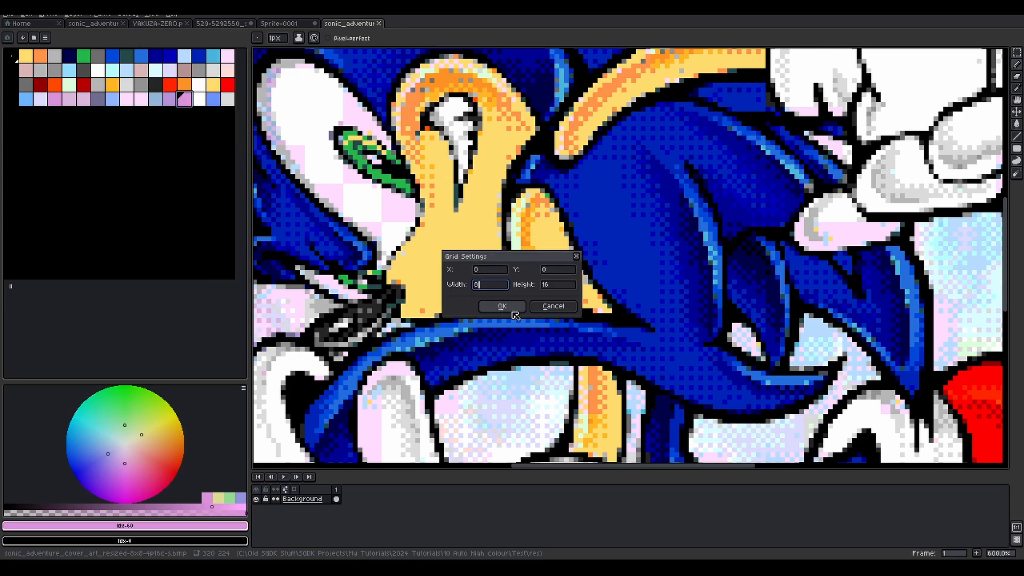
pyautogui.click(501, 307)
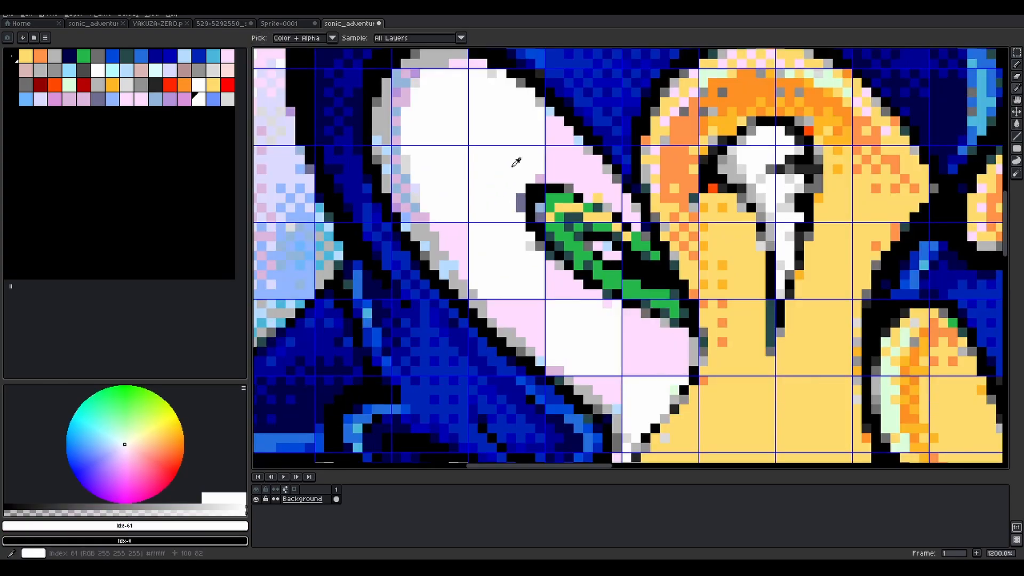
pyautogui.click(523, 195)
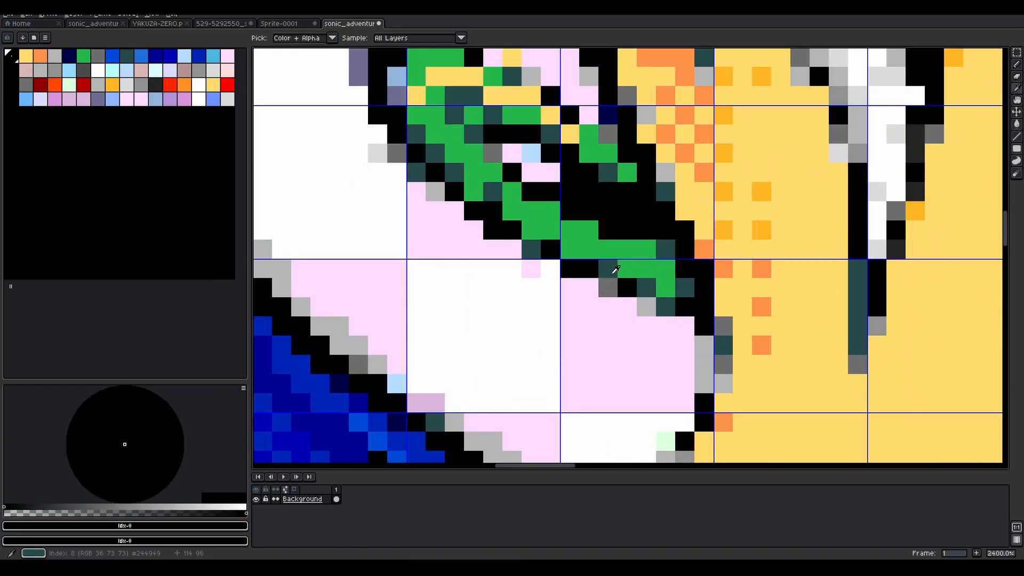
pyautogui.click(591, 289)
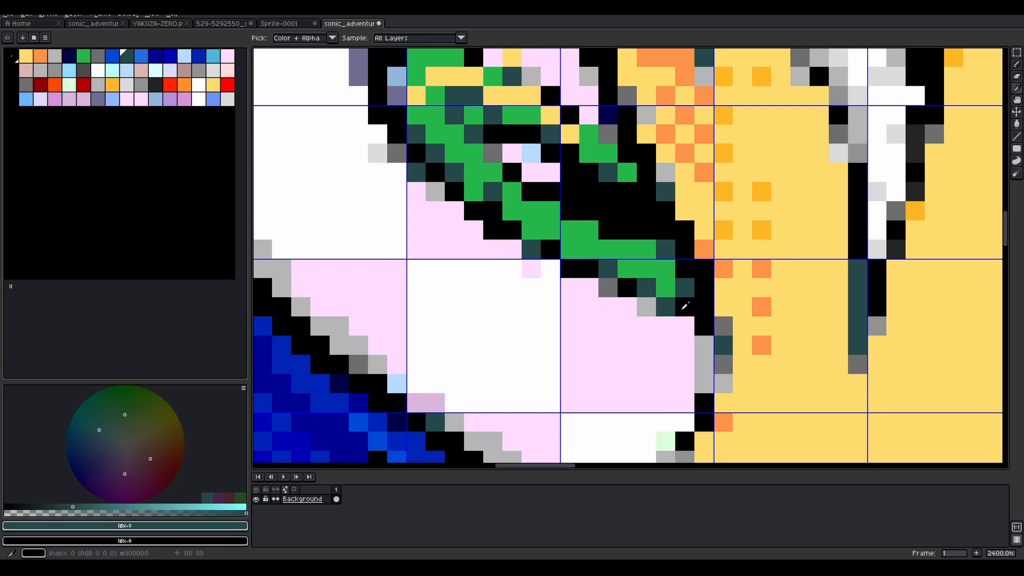
pyautogui.click(692, 341)
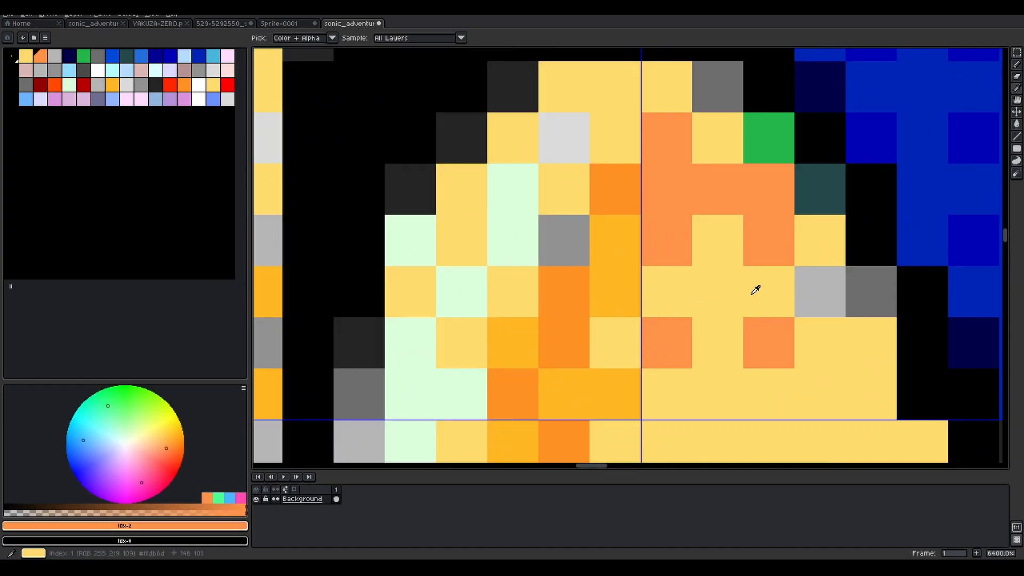
pyautogui.click(820, 191)
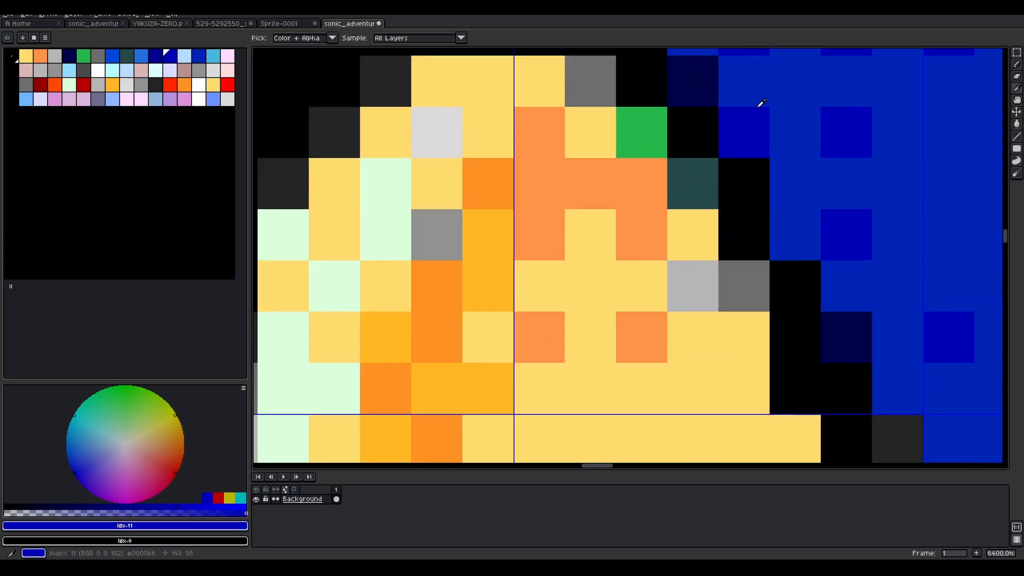
pyautogui.click(674, 233)
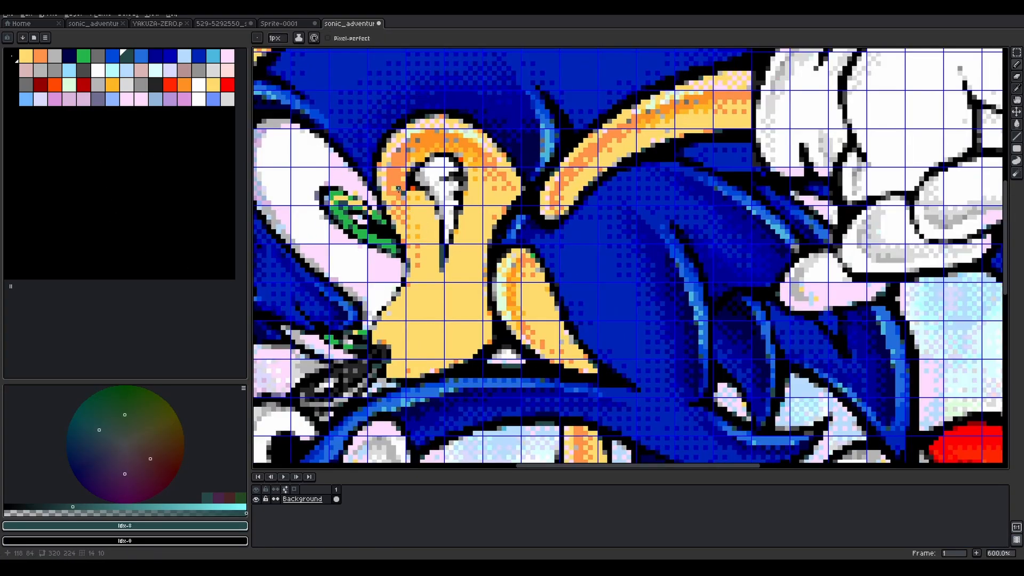
# Step: Select a swatch in the Palette panel to start reordering palette entries
pyautogui.click(85, 57)
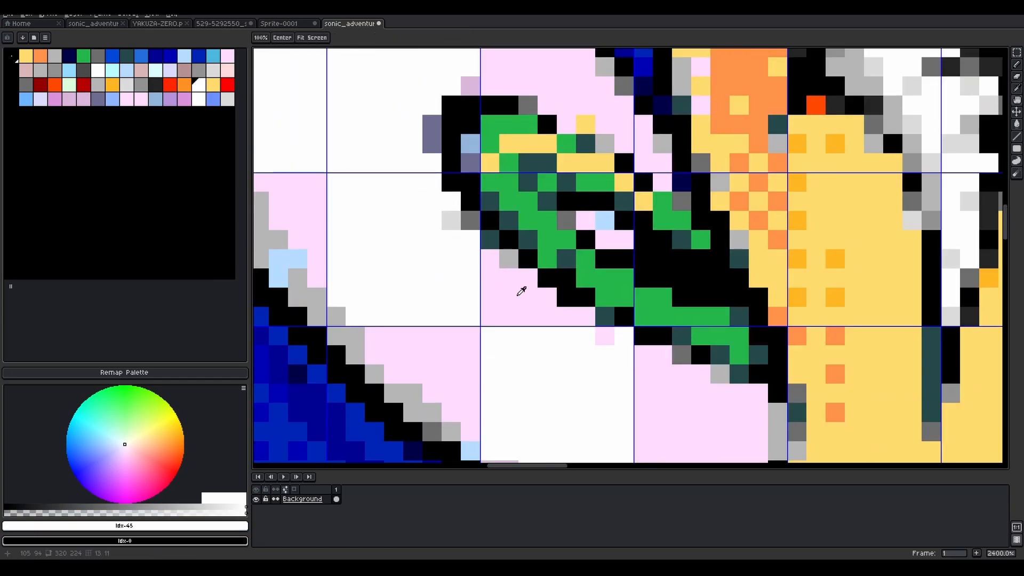
# Step: Sample the pale pink colour beside Sonic's eye and pick its palette entry
pyautogui.click(523, 291)
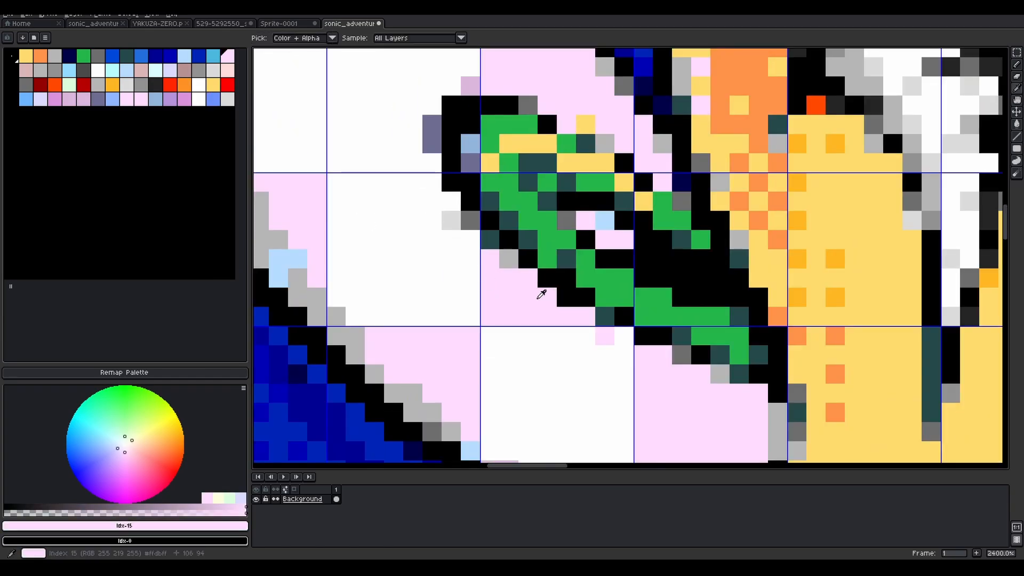
pyautogui.click(448, 287)
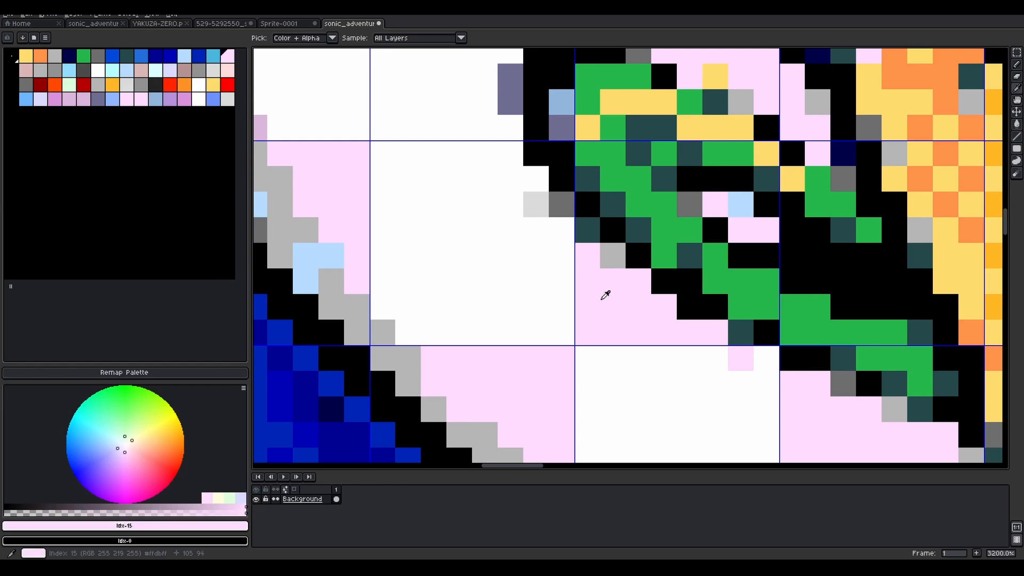
pyautogui.click(190, 61)
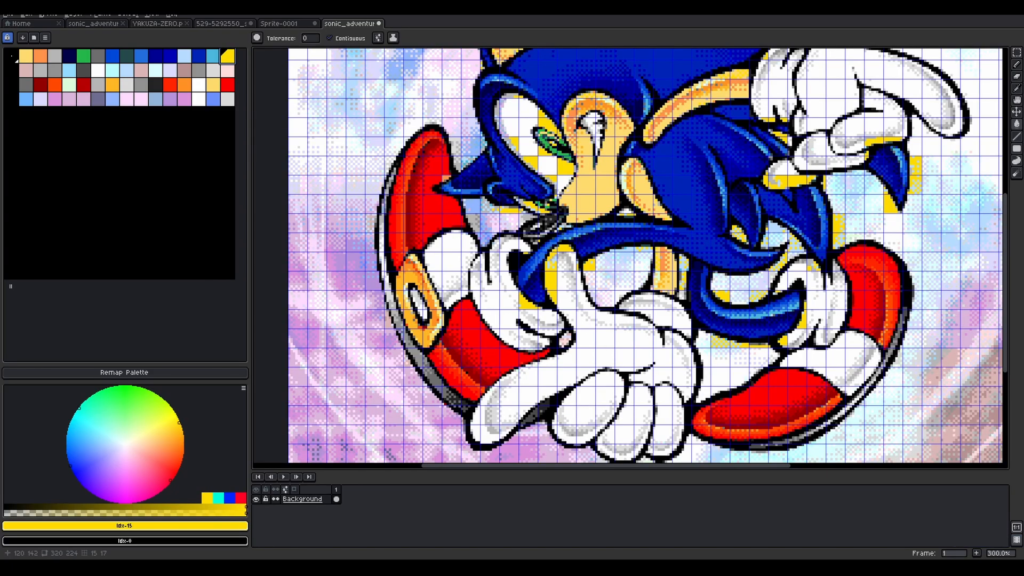
pyautogui.scroll(-3)
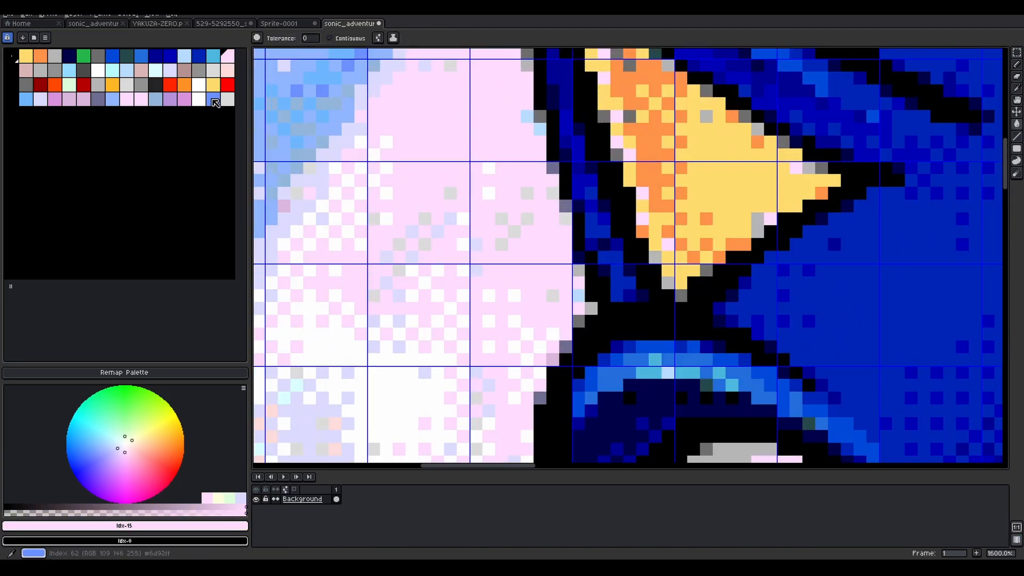
pyautogui.click(96, 70)
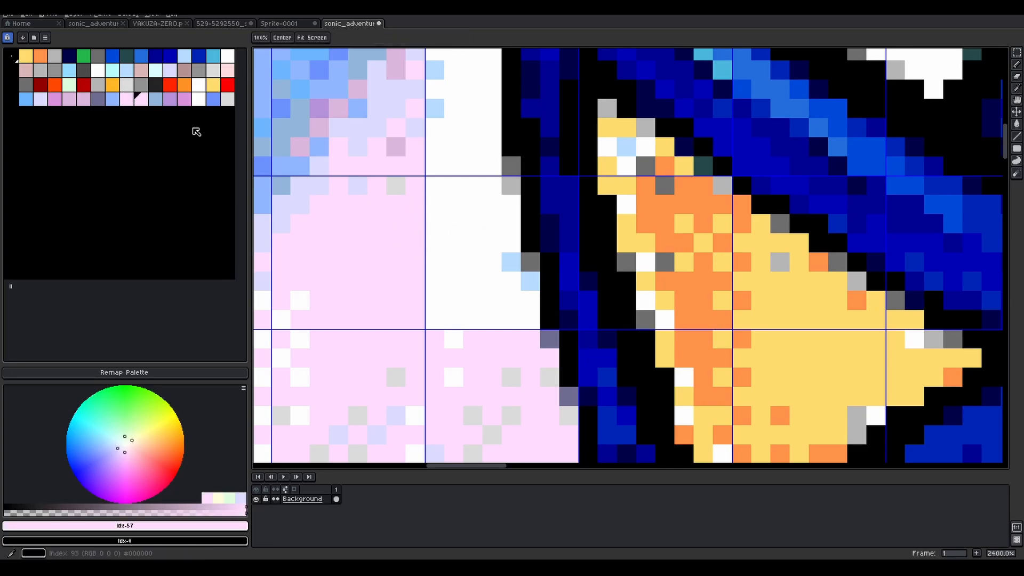
pyautogui.click(125, 99)
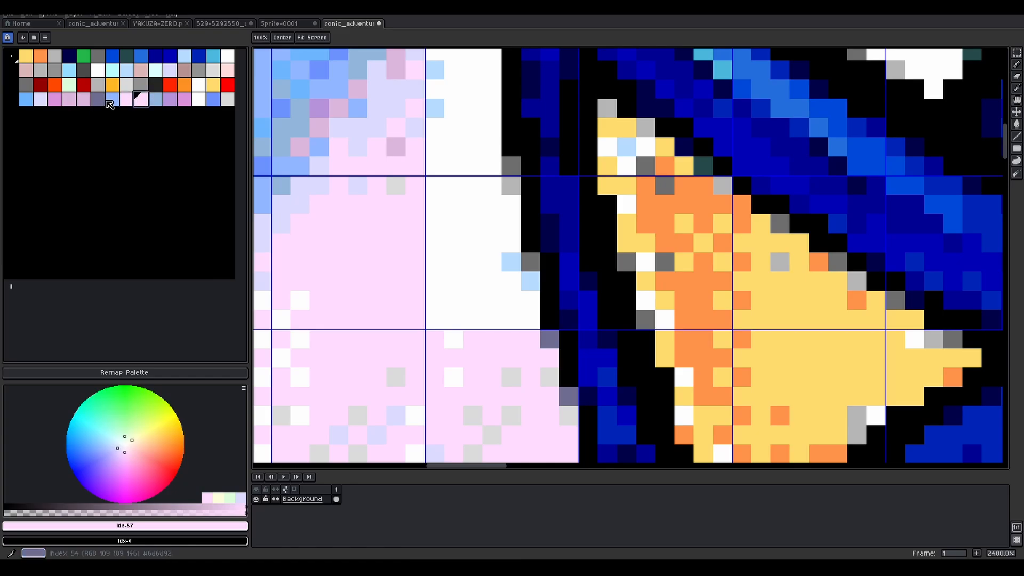
pyautogui.click(140, 99)
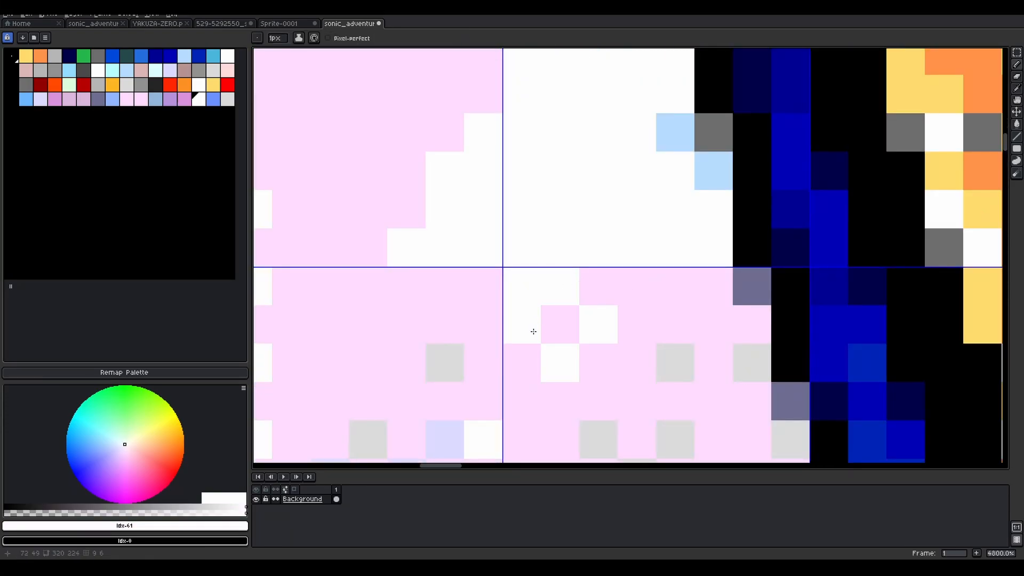
pyautogui.scroll(-3)
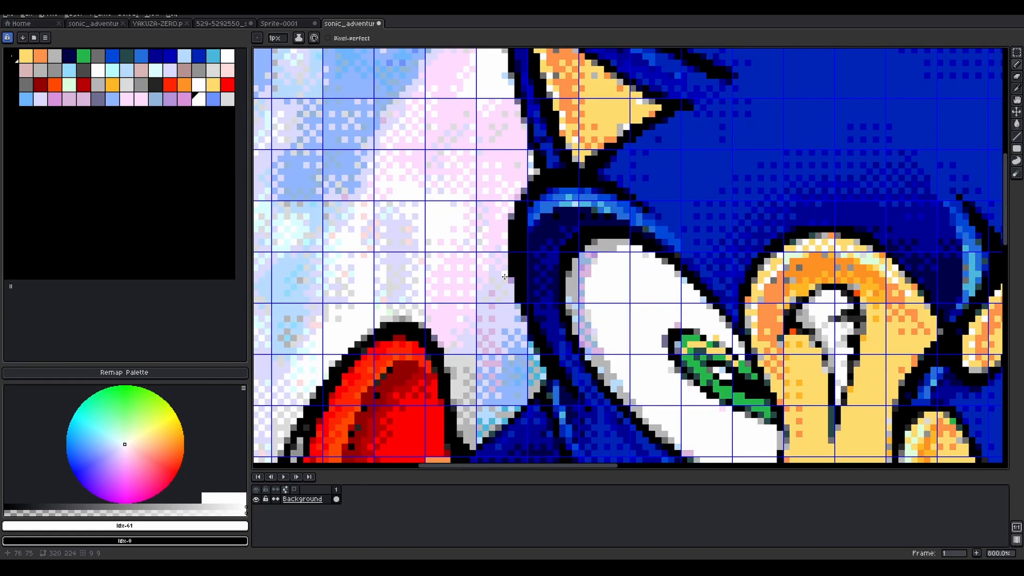
pyautogui.scroll(-3)
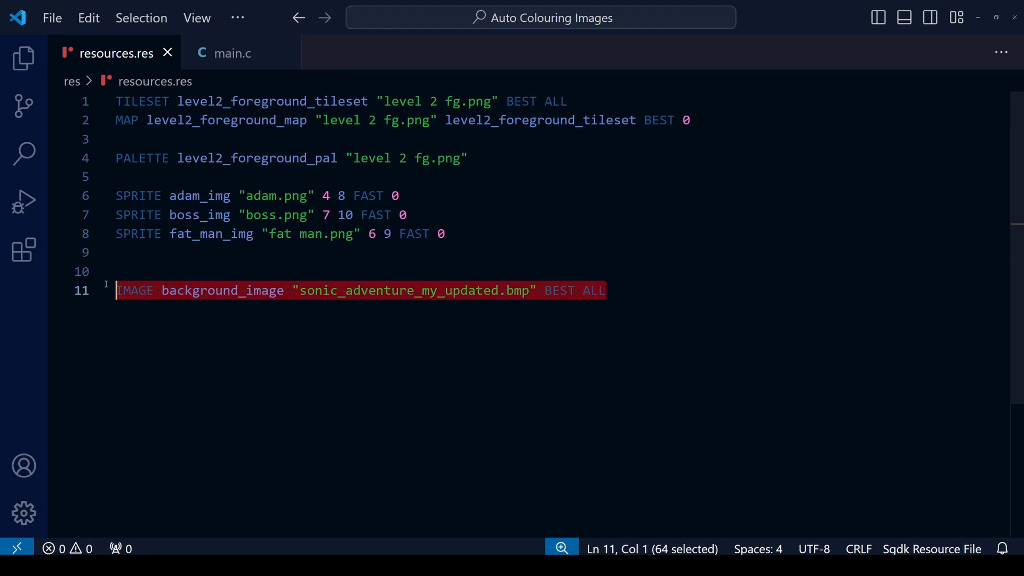
pyautogui.click(160, 233)
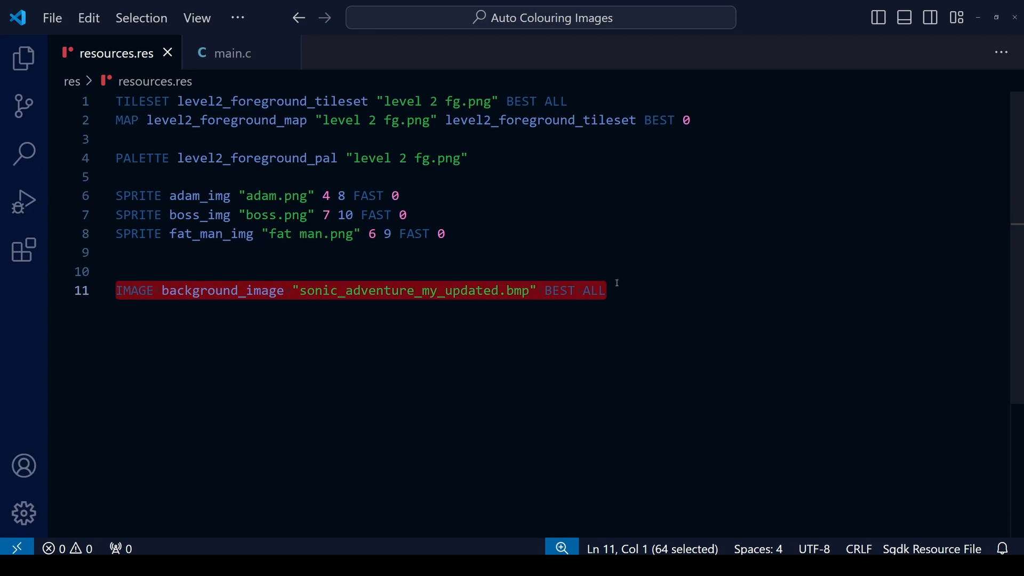
pyautogui.moveTo(302, 315)
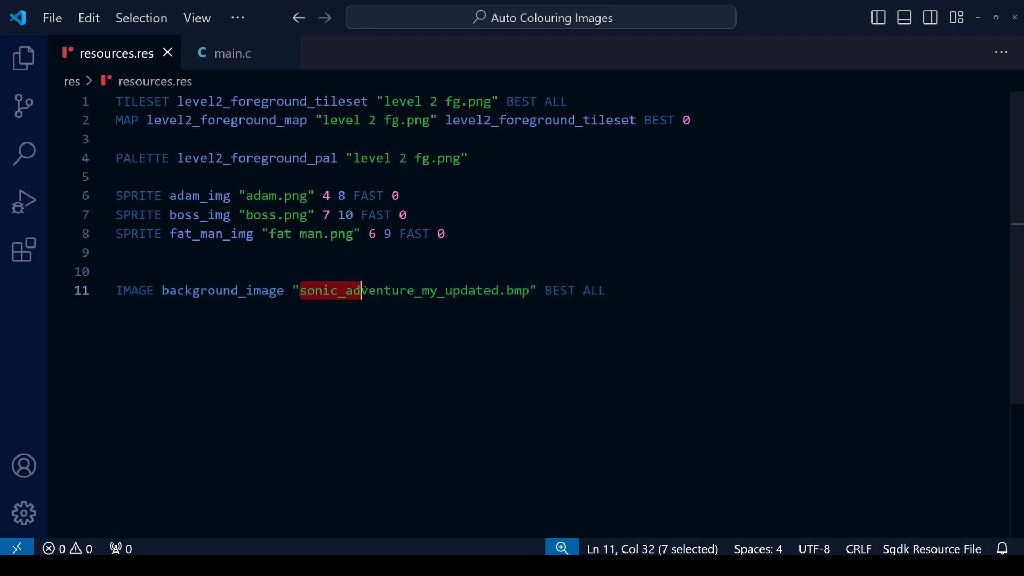
pyautogui.moveTo(361, 291); pyautogui.dragTo(500, 290)
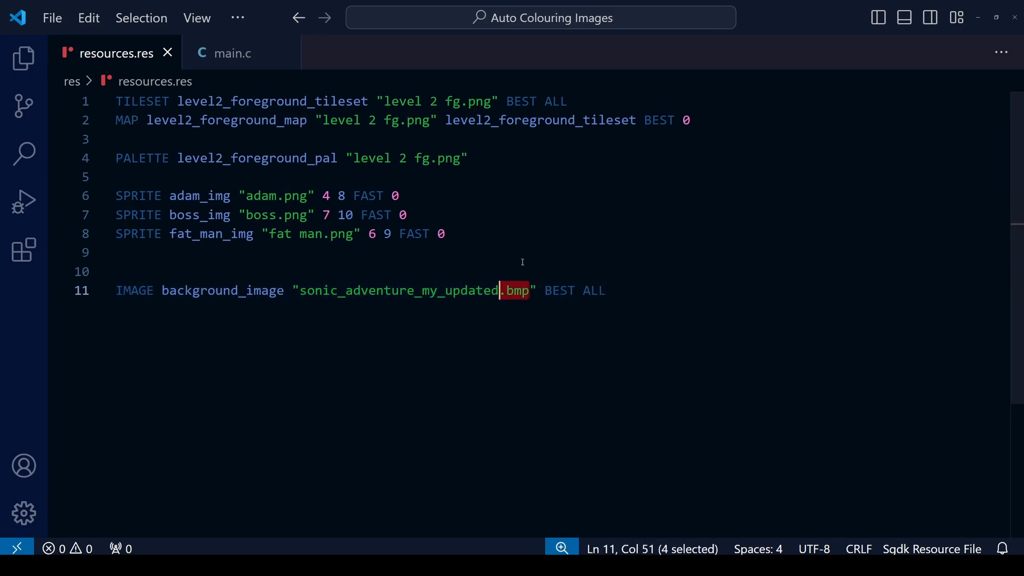
pyautogui.moveTo(474, 196)
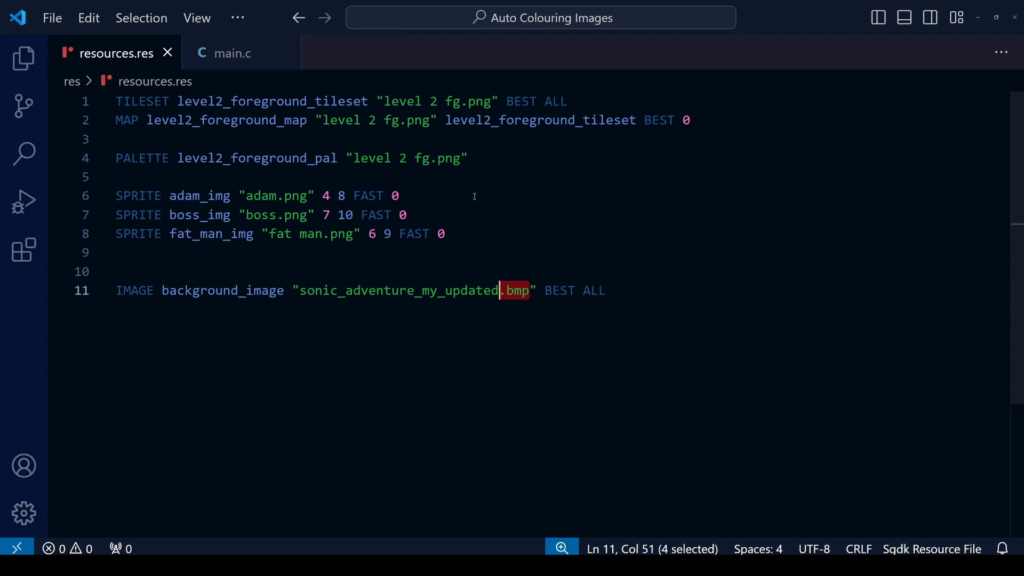
pyautogui.click(232, 53)
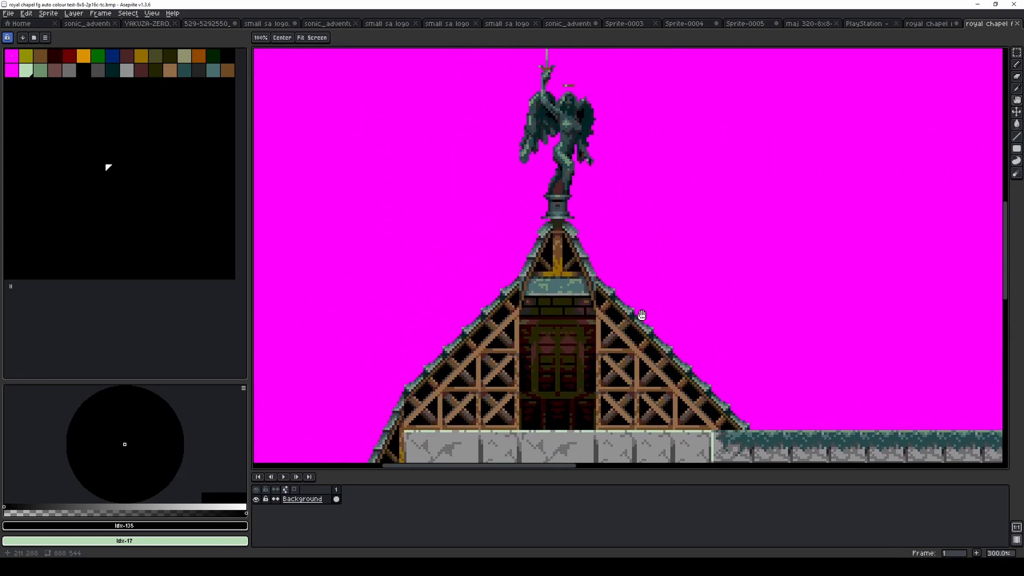
pyautogui.scroll(-3)
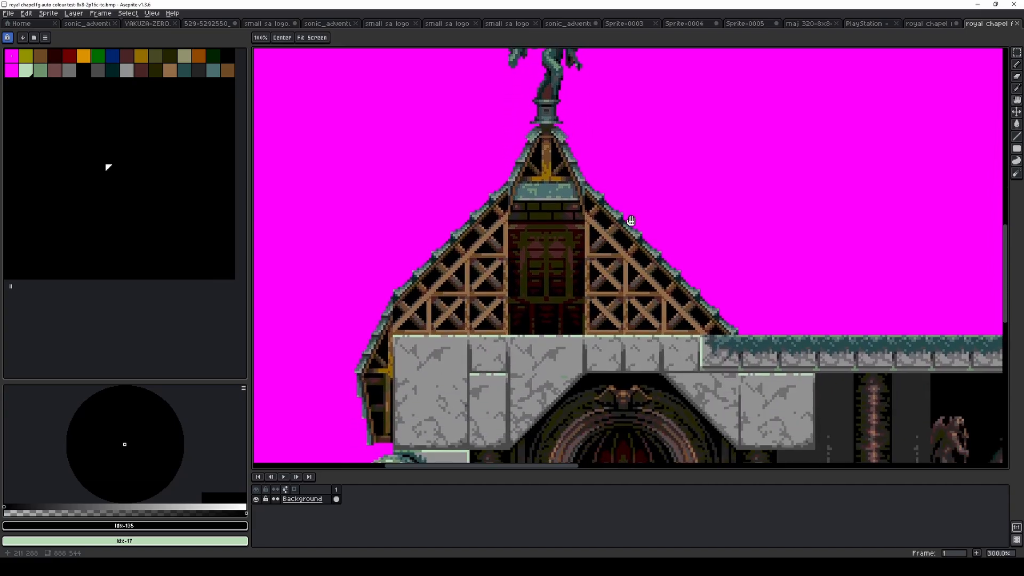
pyautogui.moveTo(631, 219); pyautogui.dragTo(448, 333)
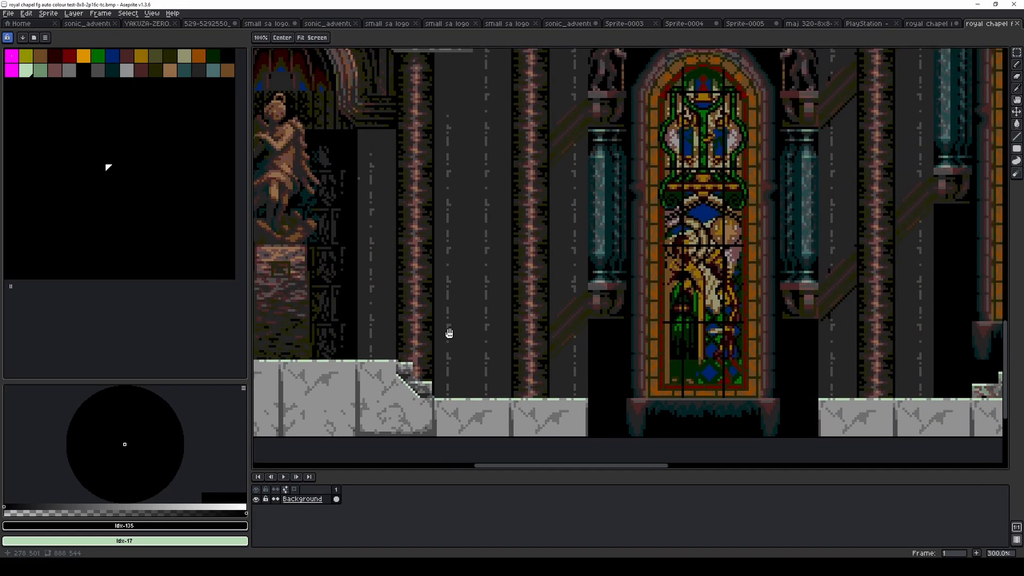
pyautogui.moveTo(449, 332); pyautogui.dragTo(495, 335)
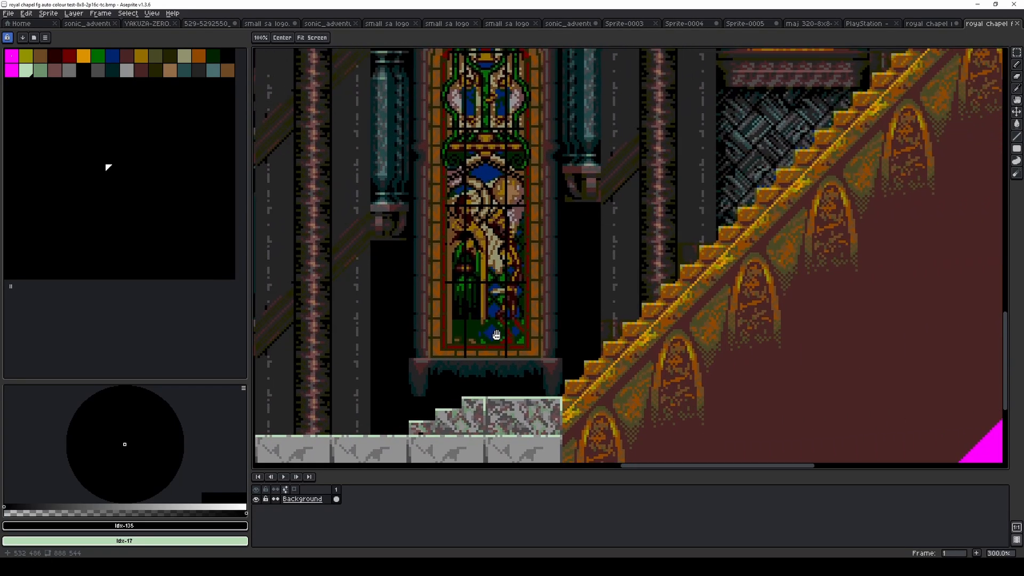
pyautogui.scroll(-3)
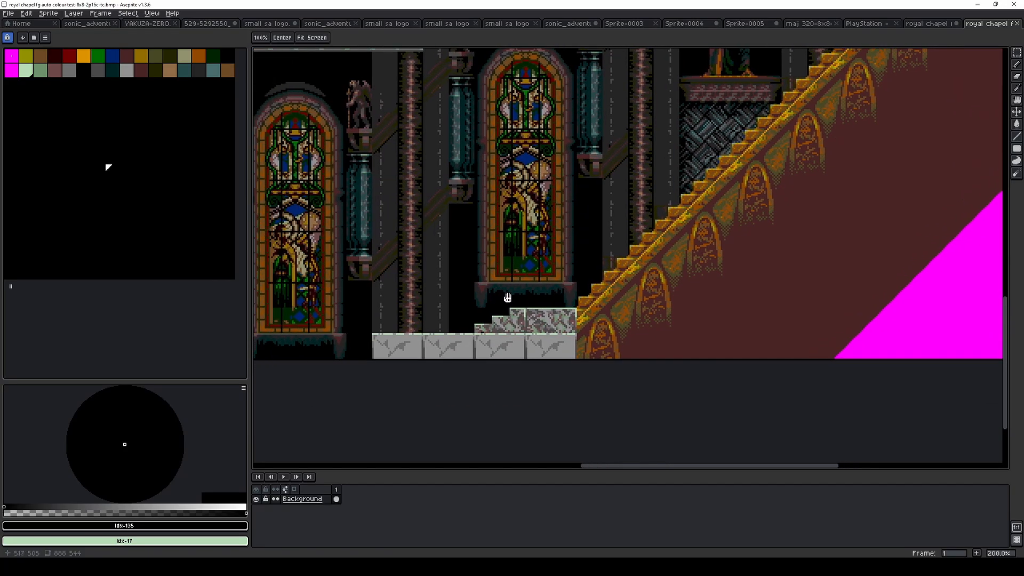
# Step: Recolour the first palette row's entries to a single olive yellow
pyautogui.click(12, 58)
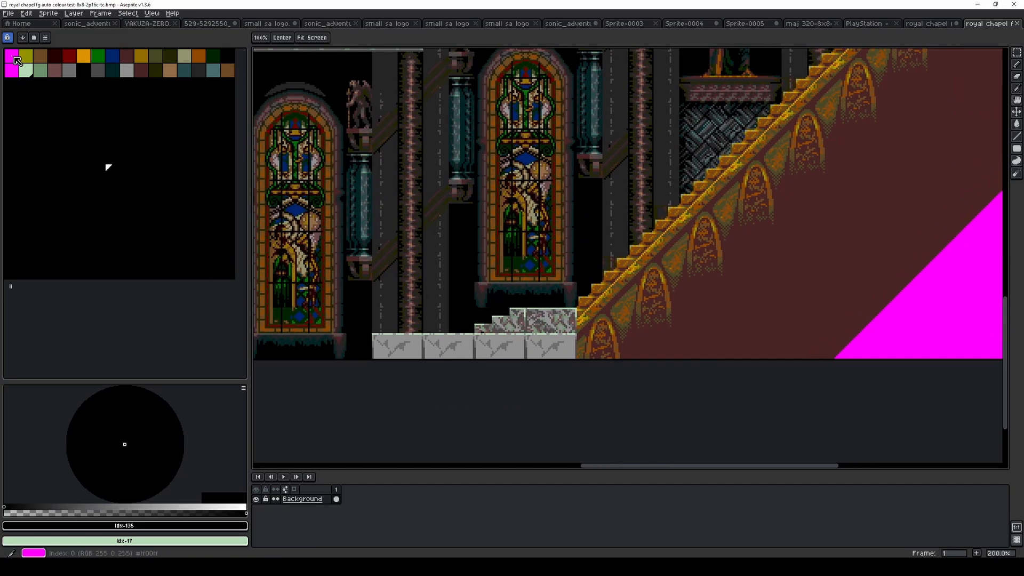
pyautogui.click(27, 56)
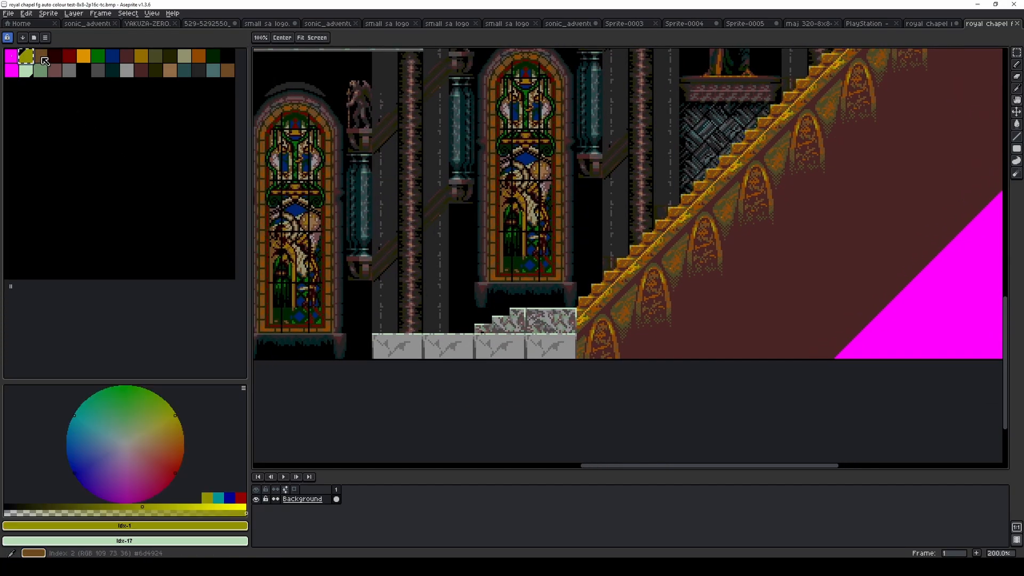
pyautogui.click(70, 56)
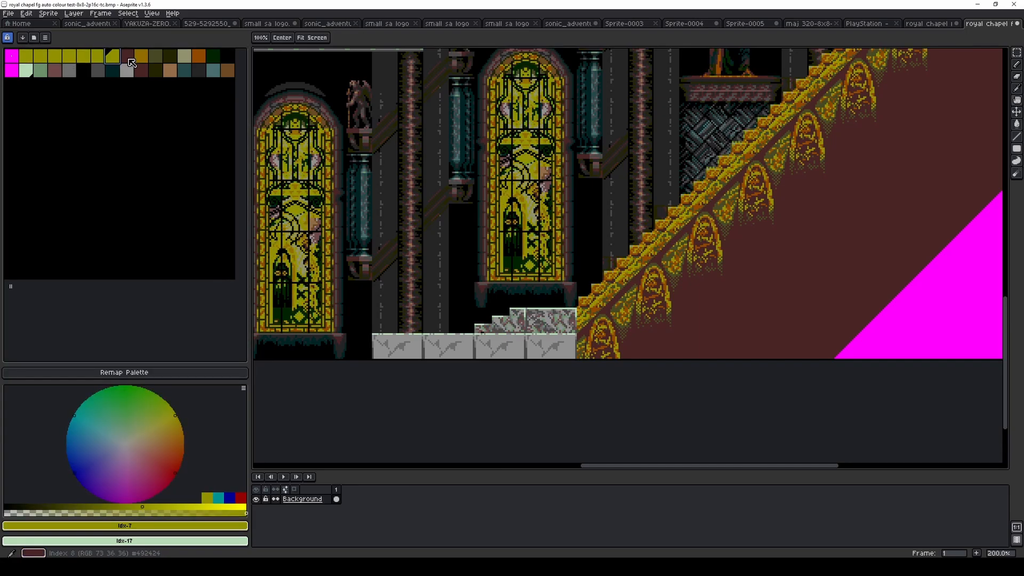
pyautogui.click(166, 55)
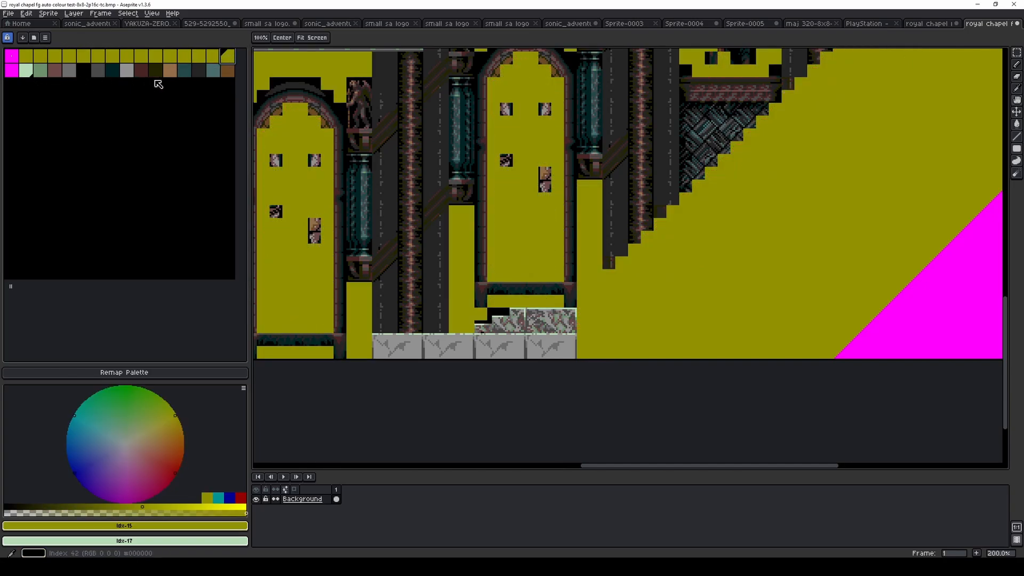
# Step: Recolour much of the second palette row to teal
pyautogui.click(211, 71)
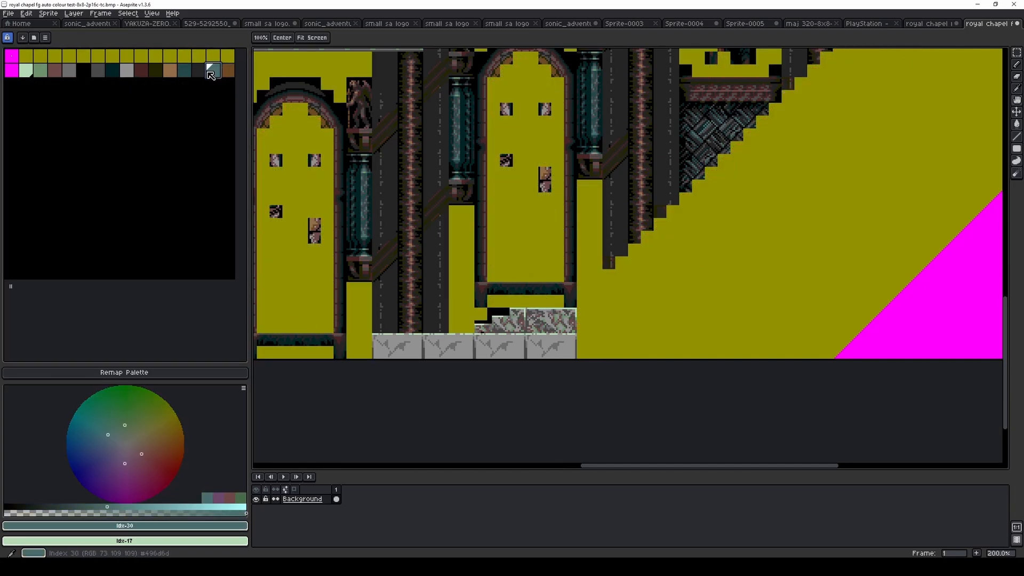
pyautogui.click(26, 71)
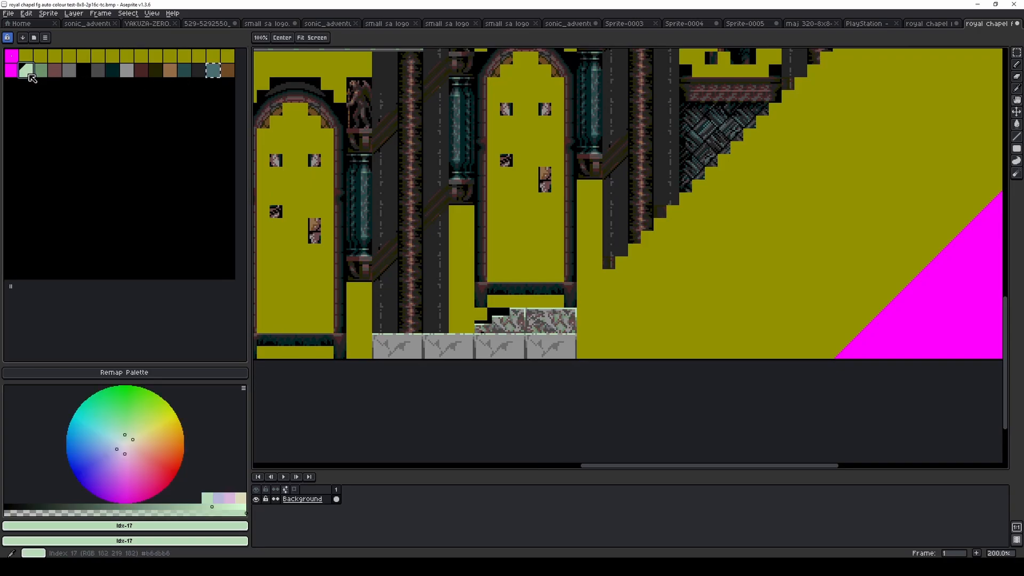
pyautogui.click(39, 70)
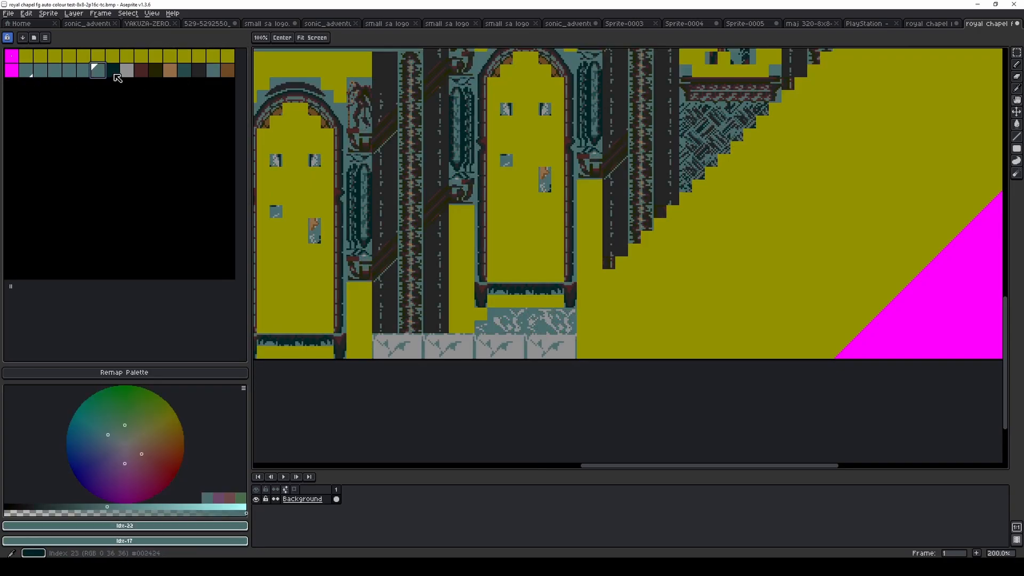
pyautogui.click(155, 69)
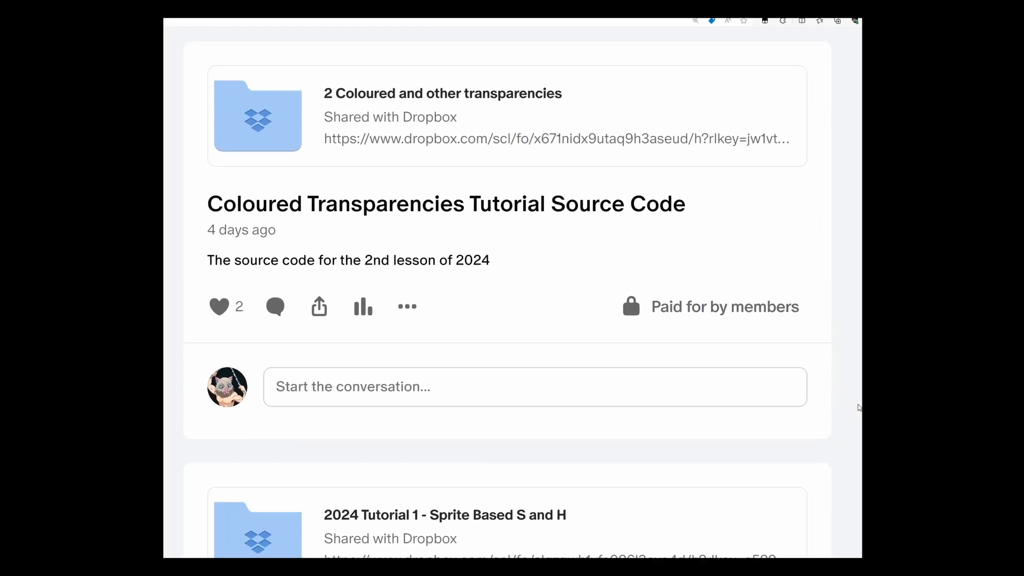
pyautogui.scroll(-3)
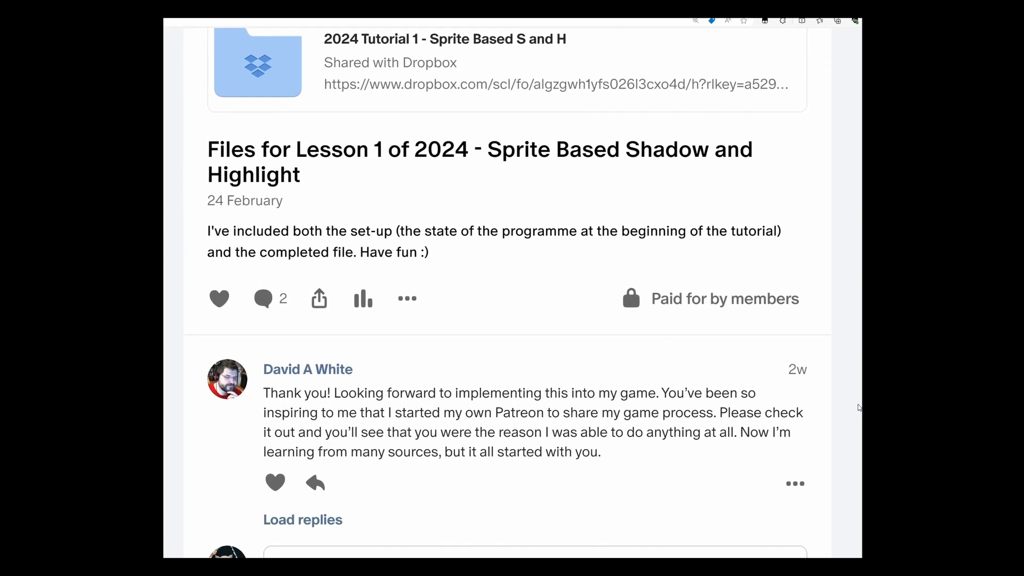
pyautogui.scroll(-3)
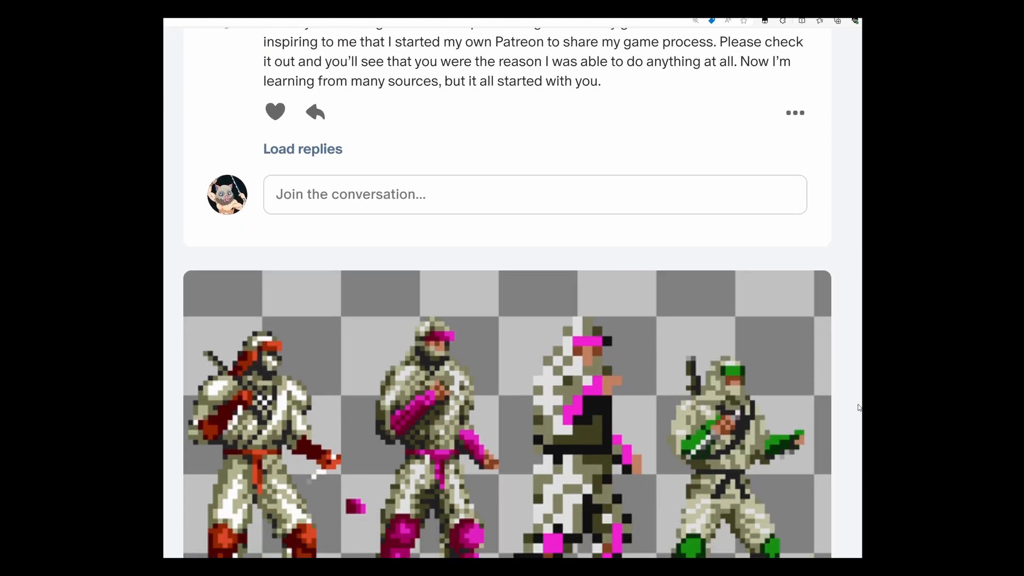
pyautogui.scroll(-3)
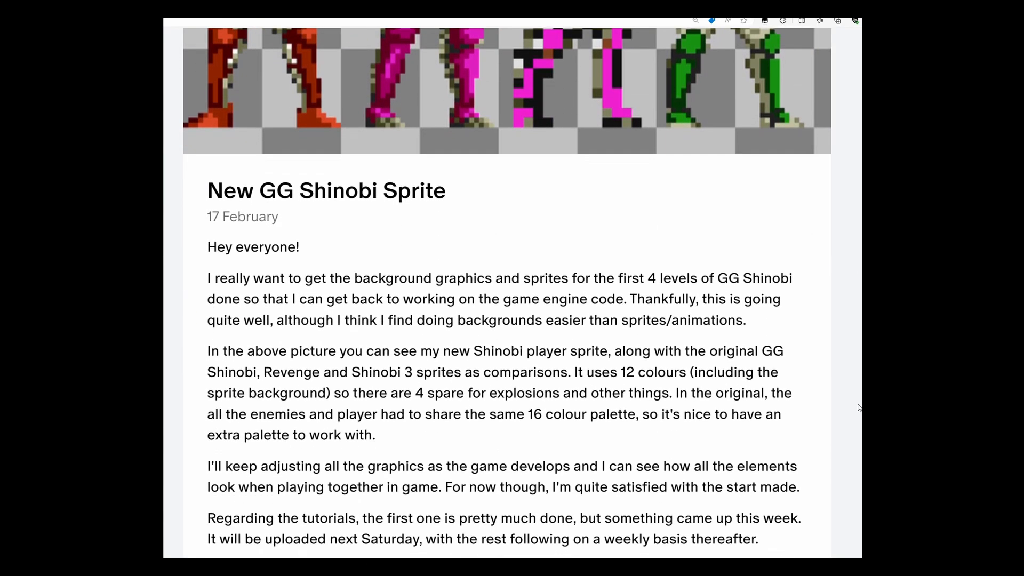
pyautogui.scroll(-3)
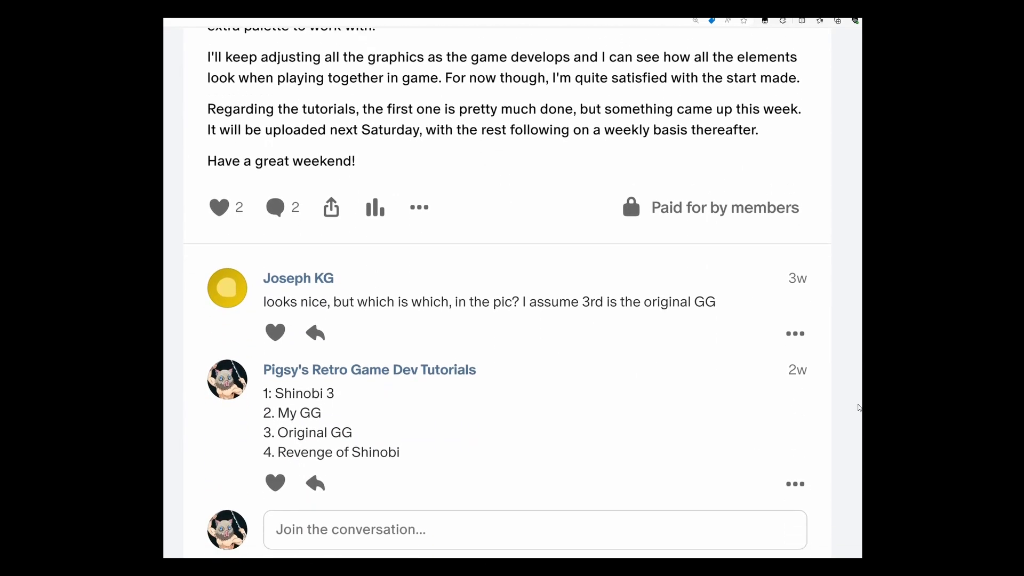
pyautogui.scroll(-3)
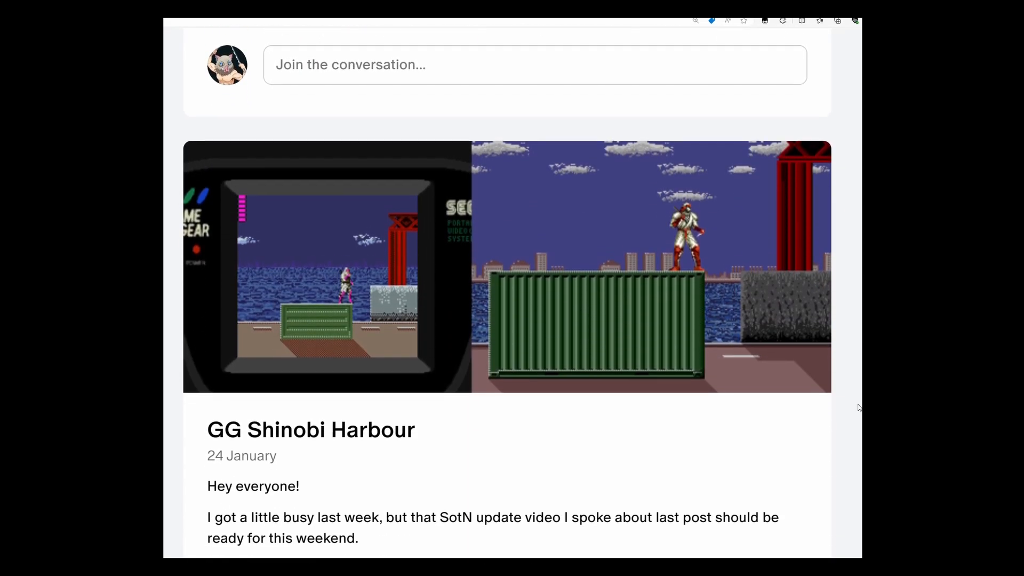
pyautogui.scroll(-3)
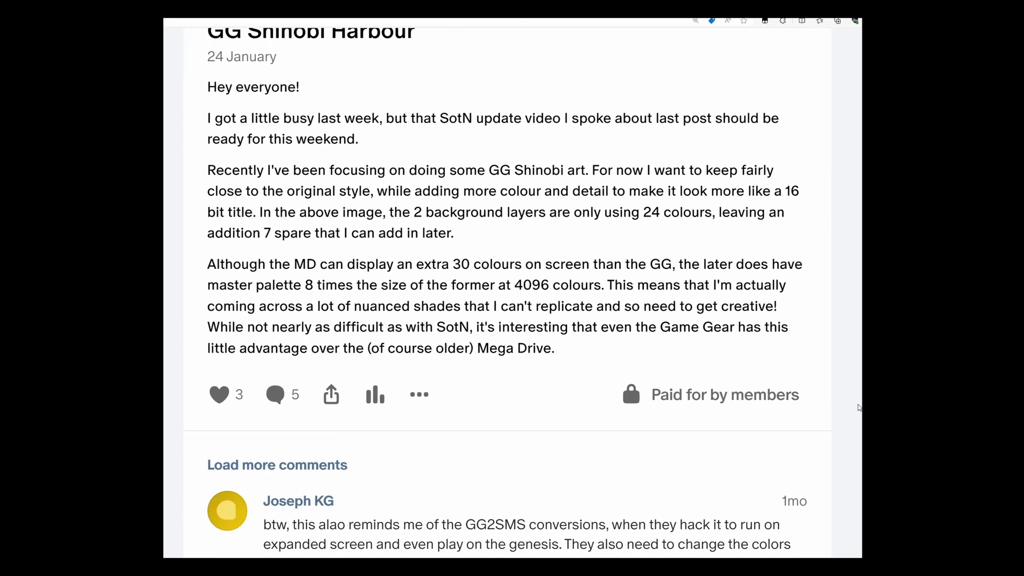
pyautogui.scroll(-3)
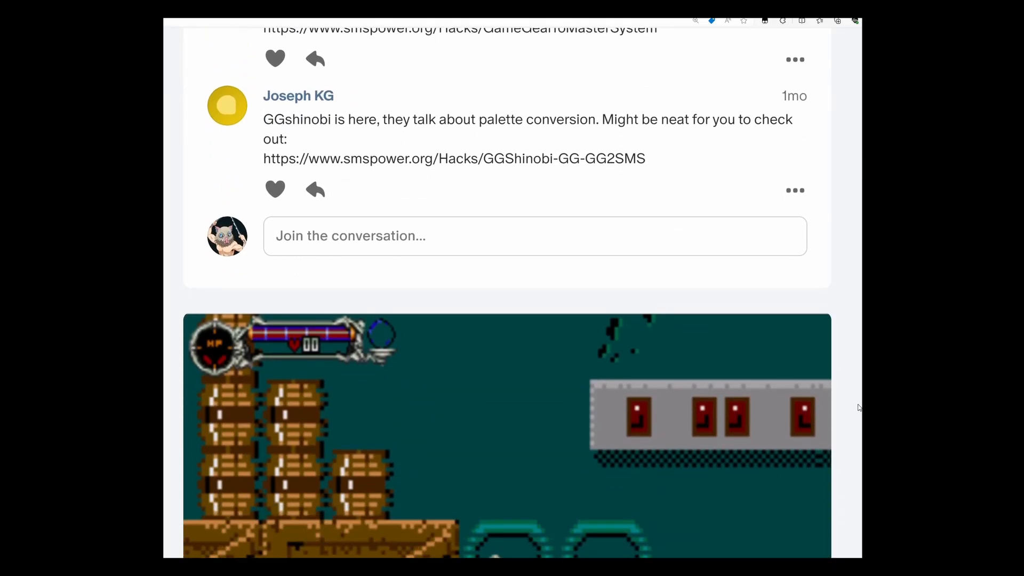
pyautogui.scroll(-3)
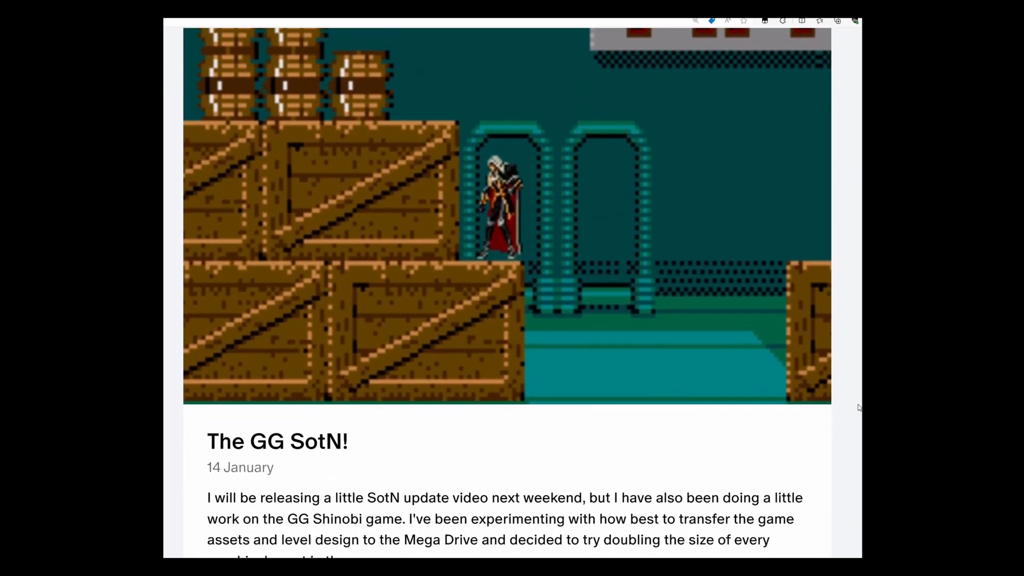